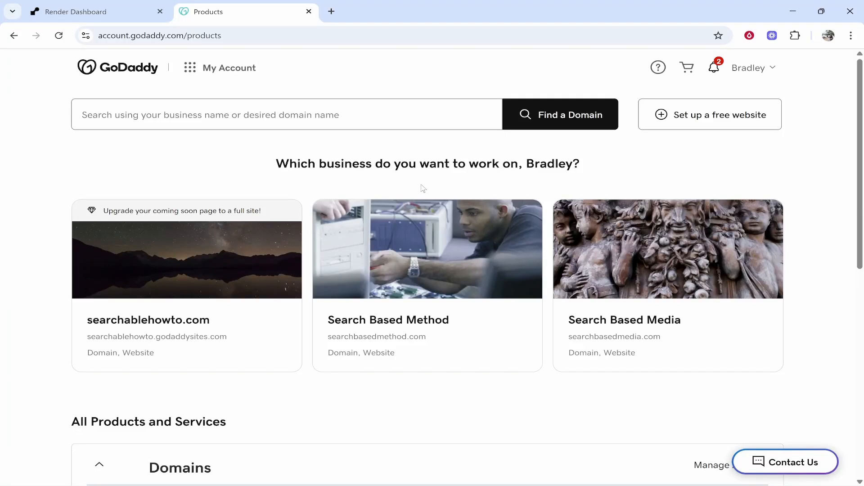
Return to the Render Dashboard overview showing the todo project and its services
click(96, 12)
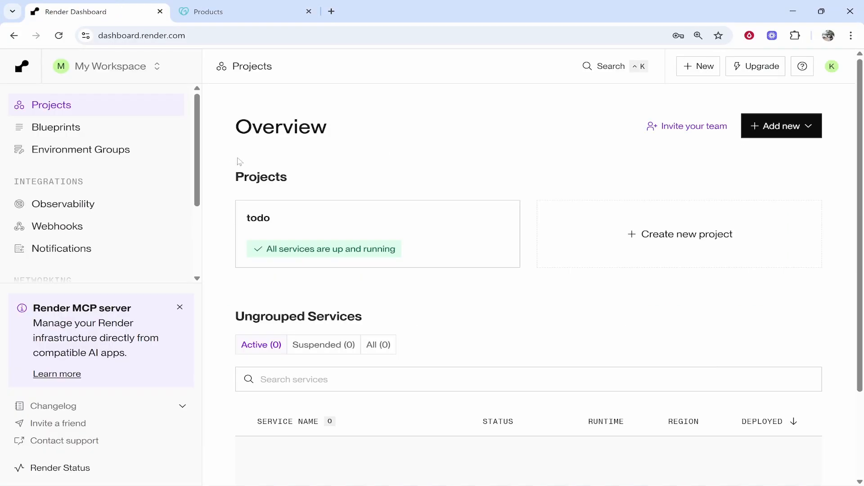
mouse_move(303, 160)
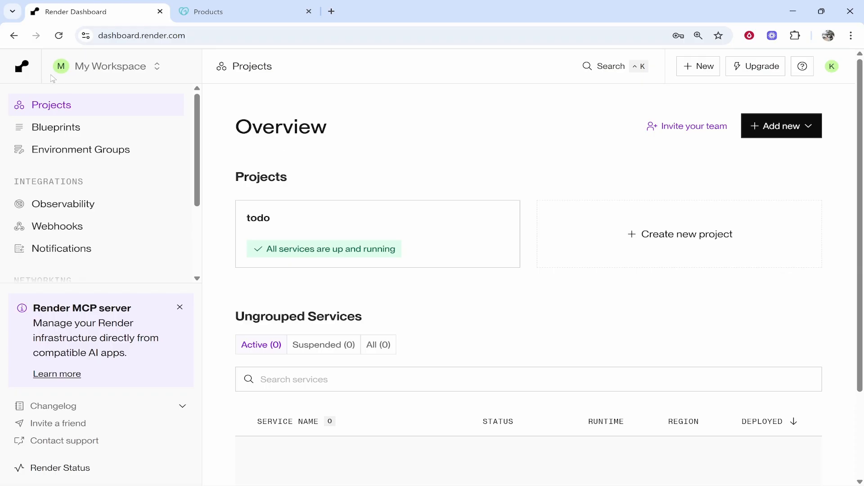
mouse_move(76, 108)
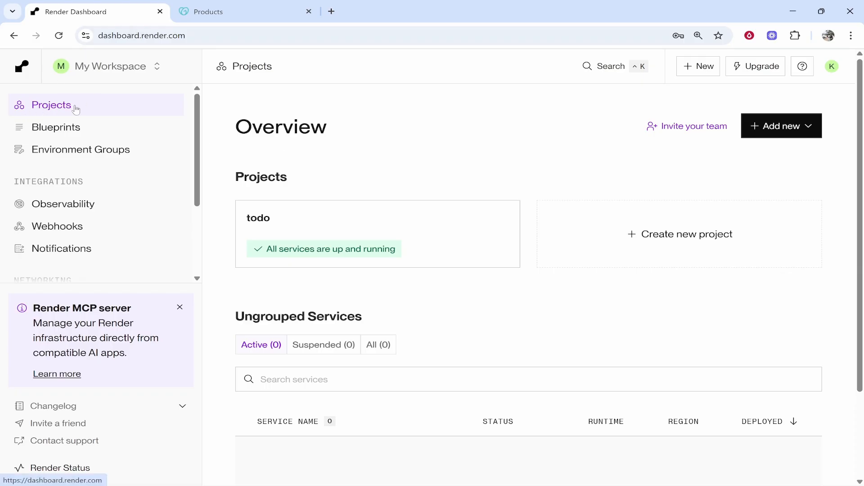
double_click(259, 177)
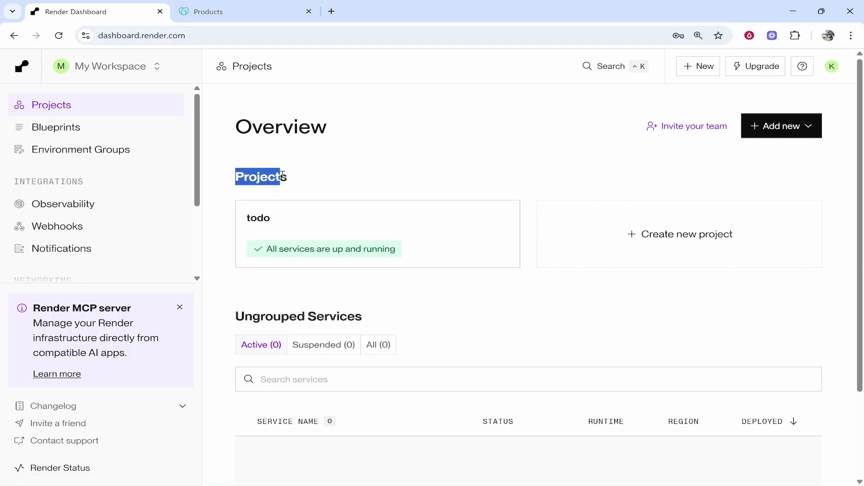
click(282, 178)
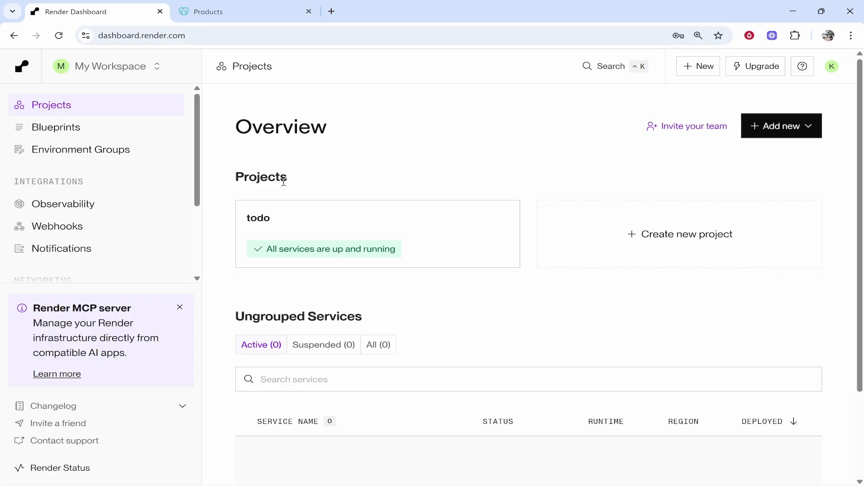
mouse_move(258, 217)
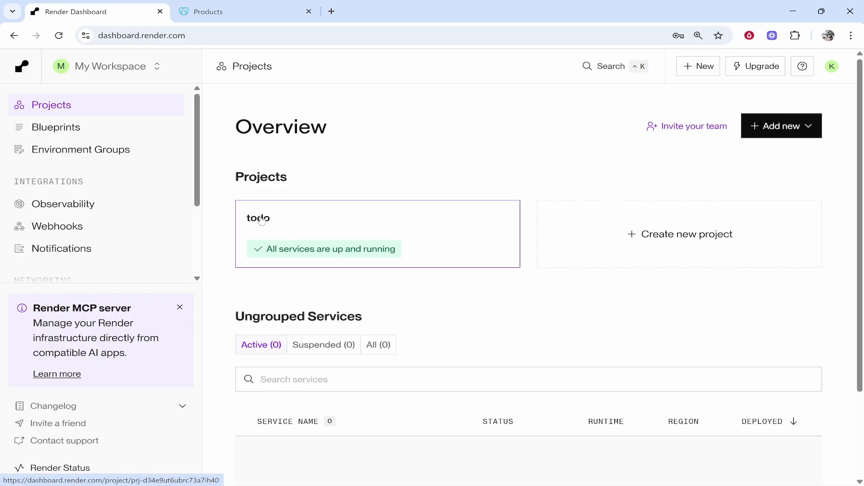
mouse_move(557, 285)
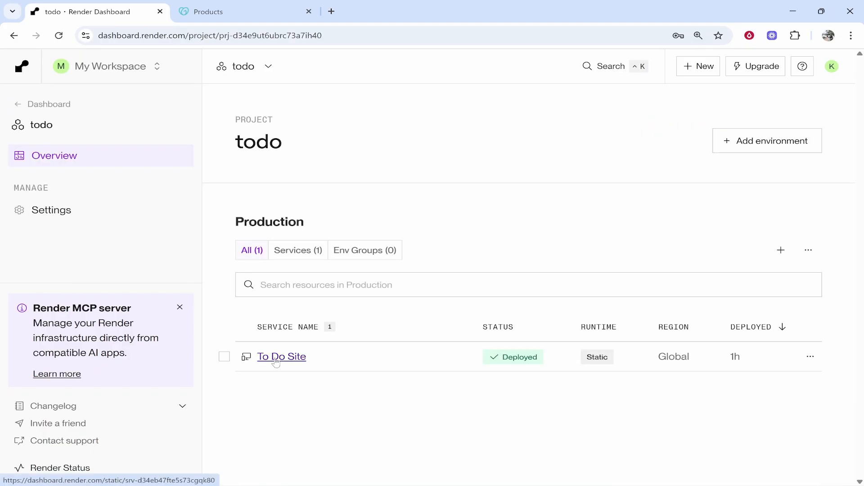
Copy the To Do Site's onrender address and try pasting it in a new tab
click(281, 357)
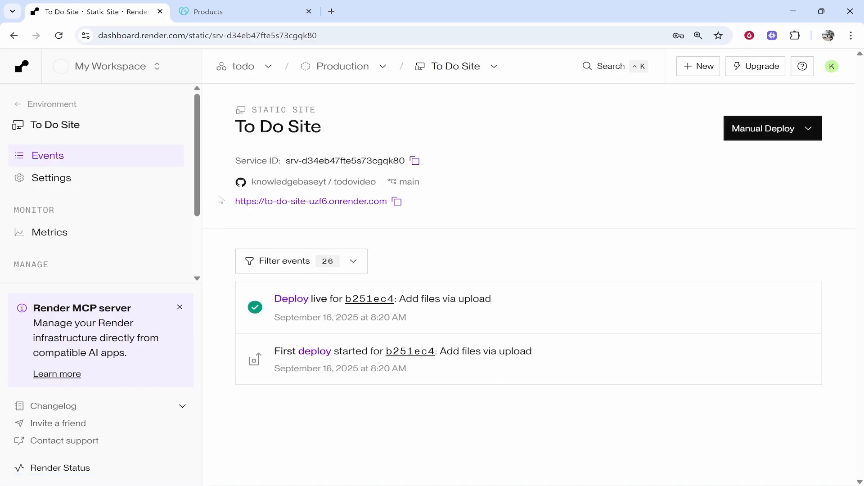
mouse_move(395, 201)
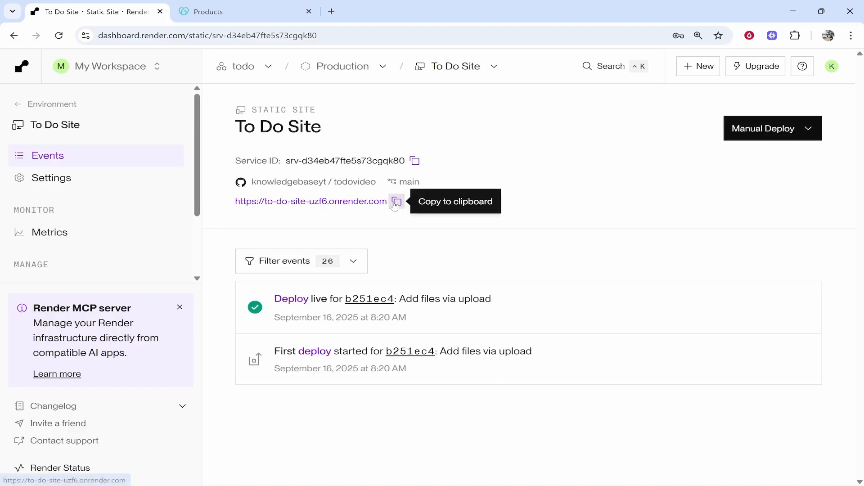
click(396, 202)
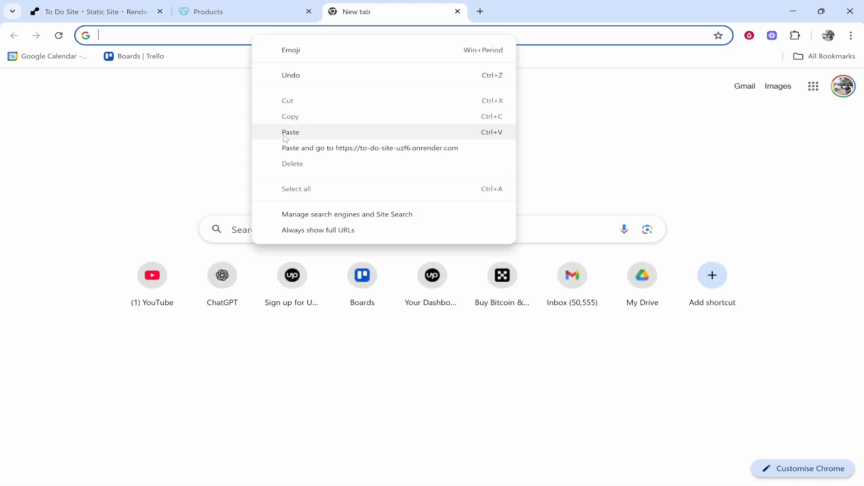
click(369, 147)
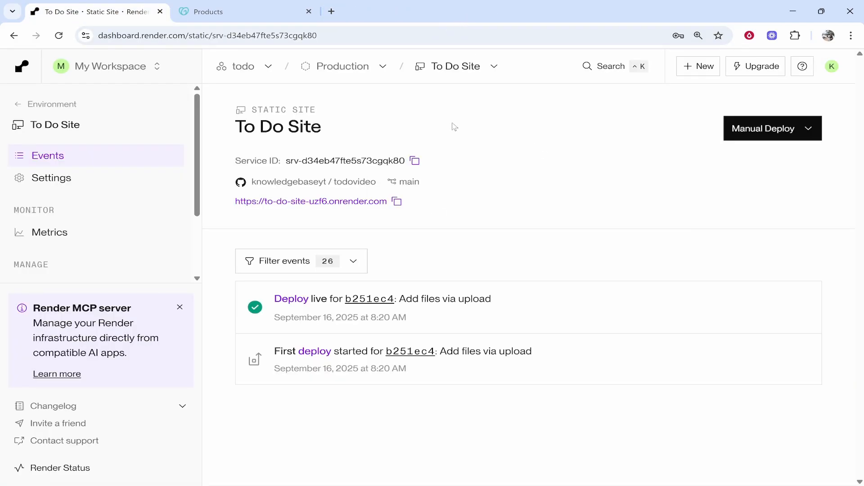
mouse_move(437, 140)
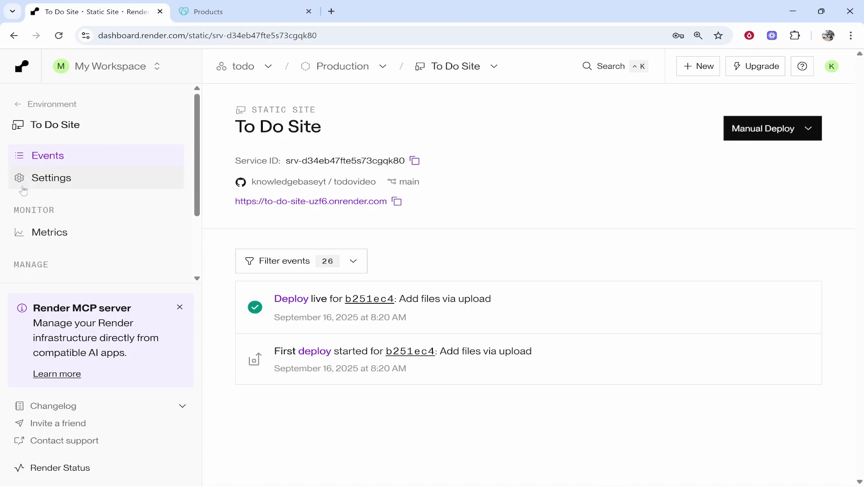
Reach Custom Domains in To Do Site settings and start adding a custom domain
click(51, 177)
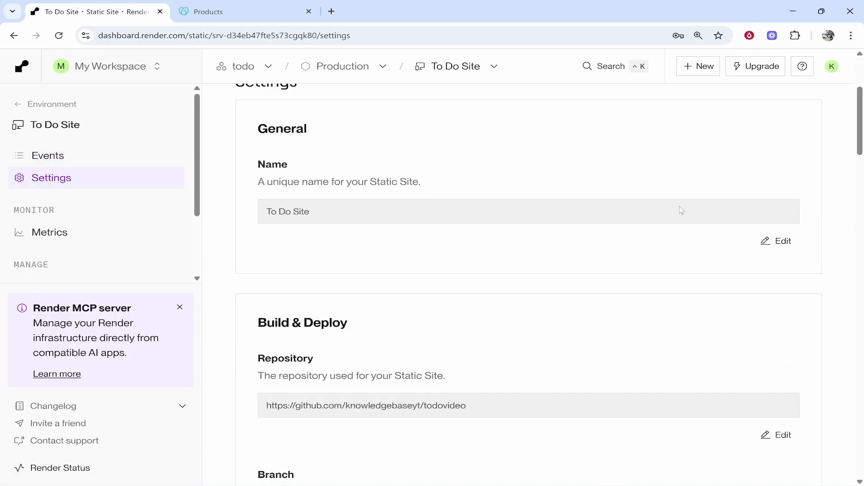
scroll(down, 3)
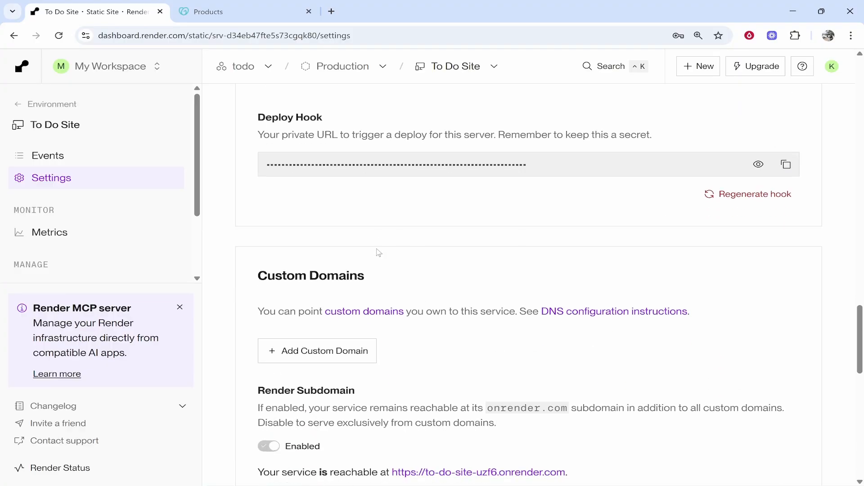
scroll(down, 3)
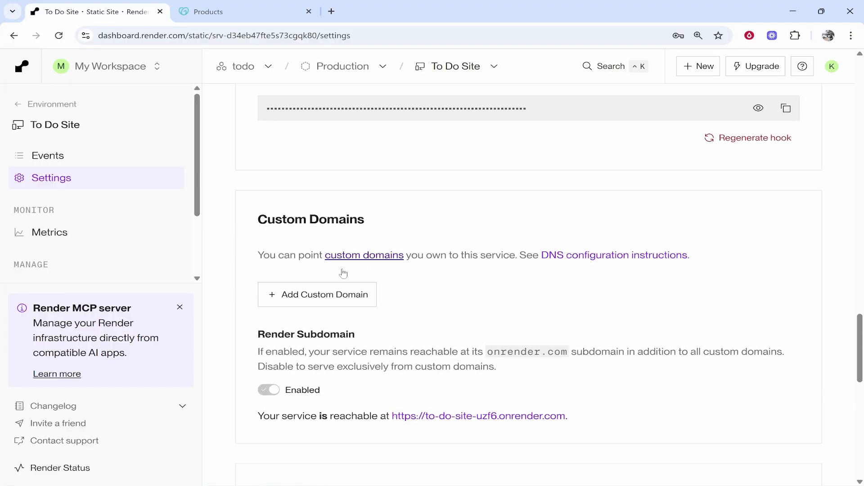
click(317, 294)
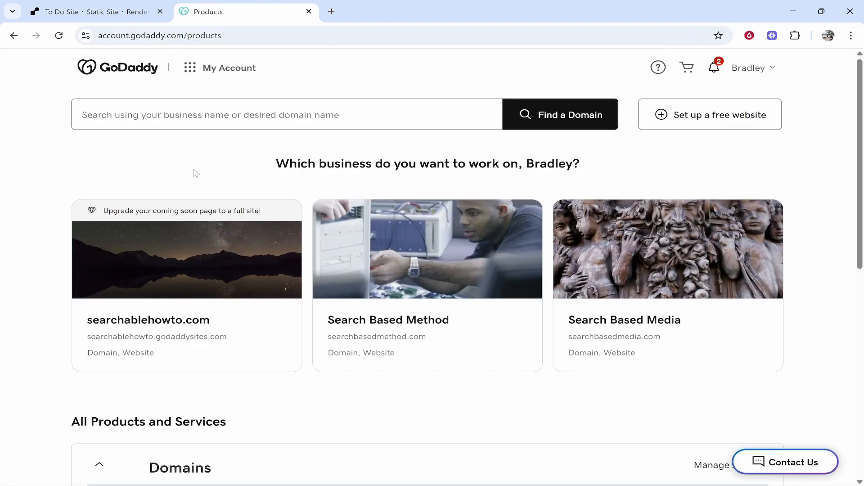
mouse_move(131, 44)
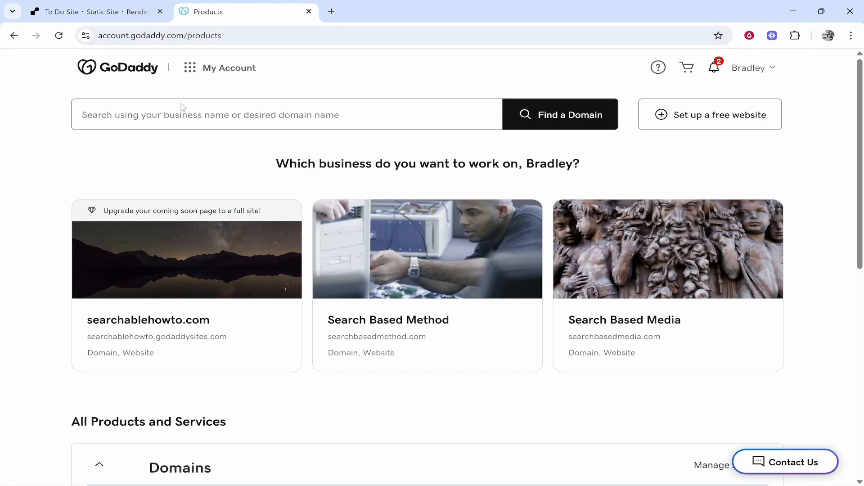
Scroll the GoDaddy products page to locate searchbasedmethod.com in the Domains list
scroll(down, 3)
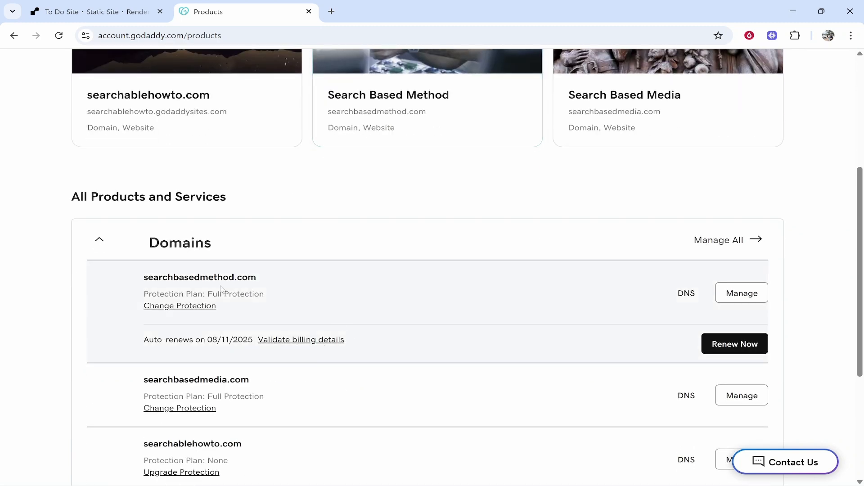
scroll(down, 3)
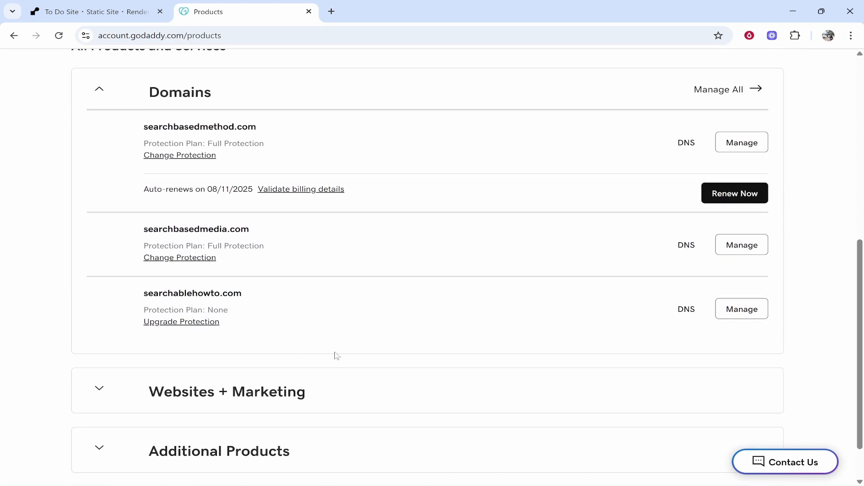
scroll(up, 3)
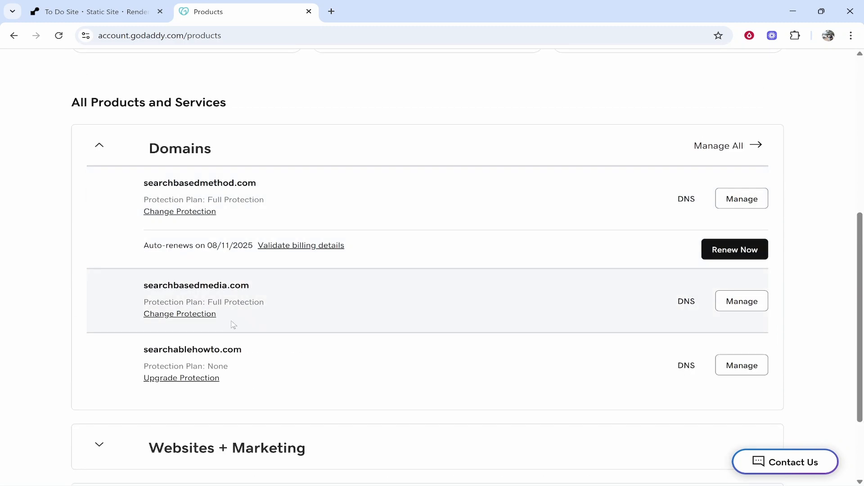
mouse_move(194, 182)
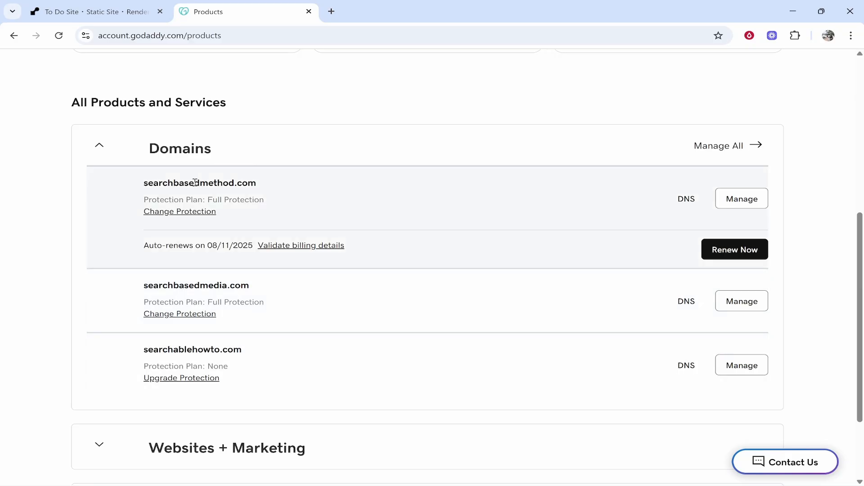
mouse_move(686, 198)
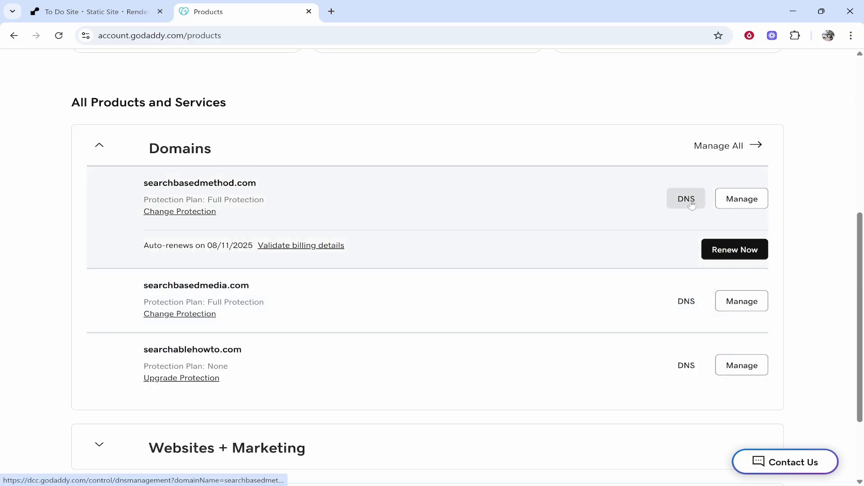
mouse_move(151, 194)
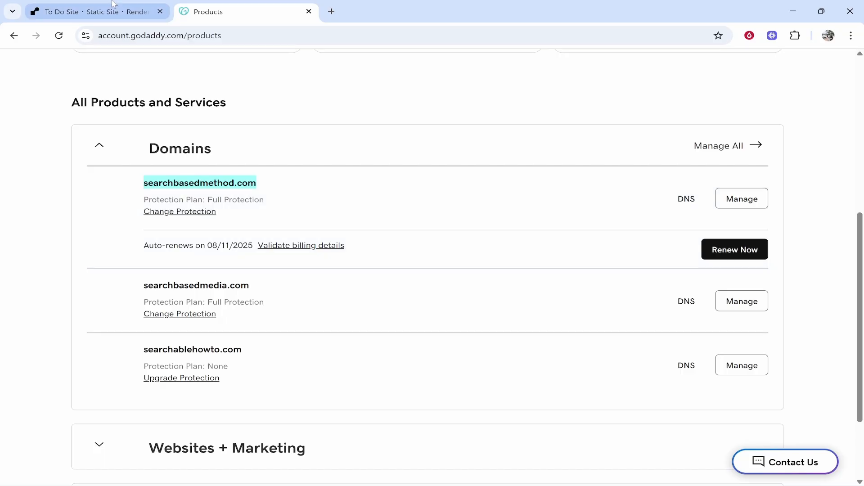
click(88, 12)
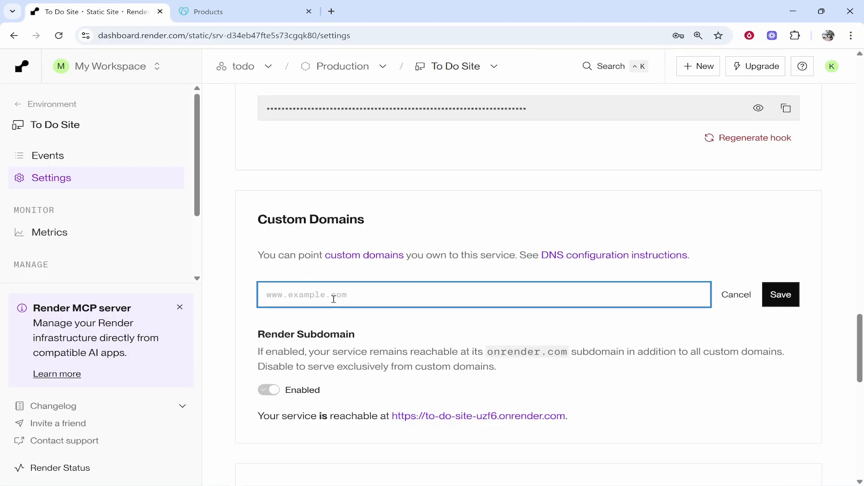
text(www.searchbasedmethod.com)
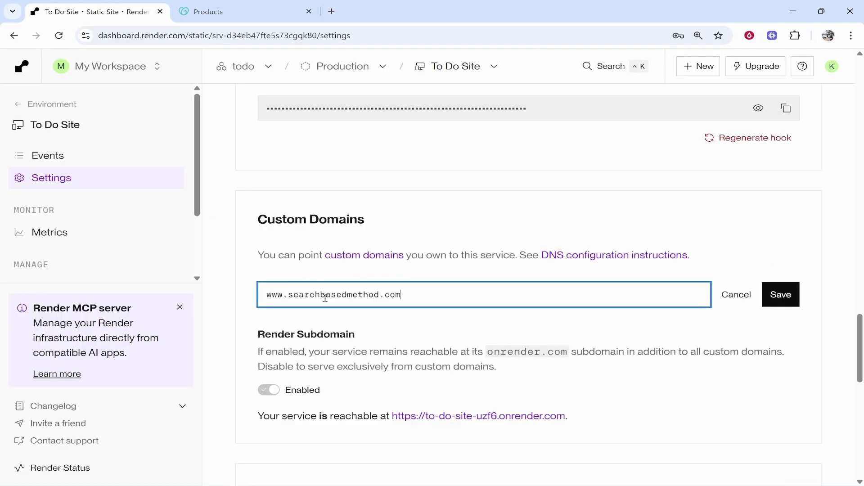
click(781, 294)
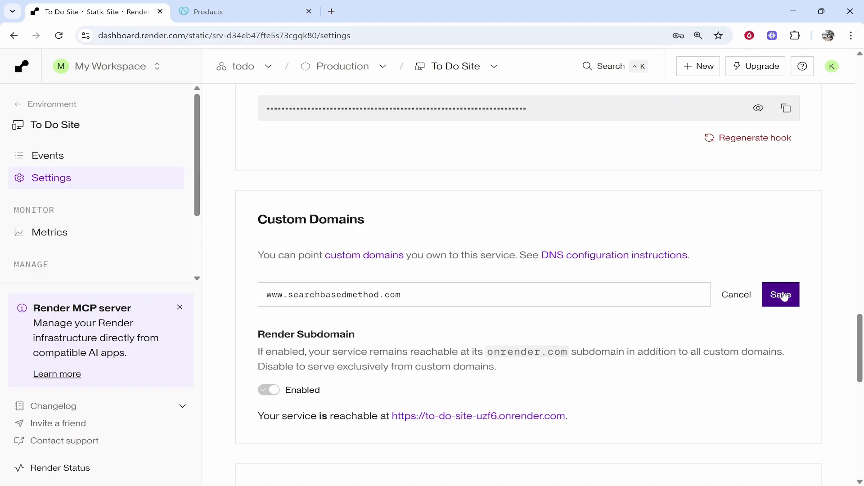
click(780, 294)
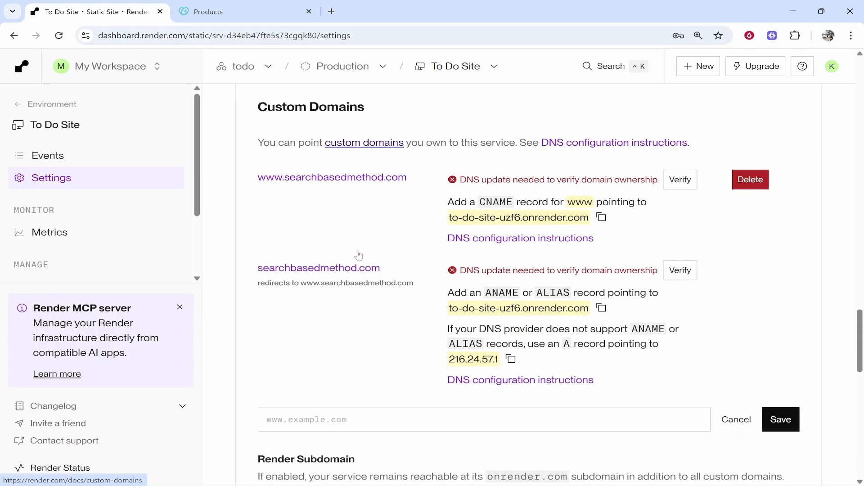
mouse_move(500, 291)
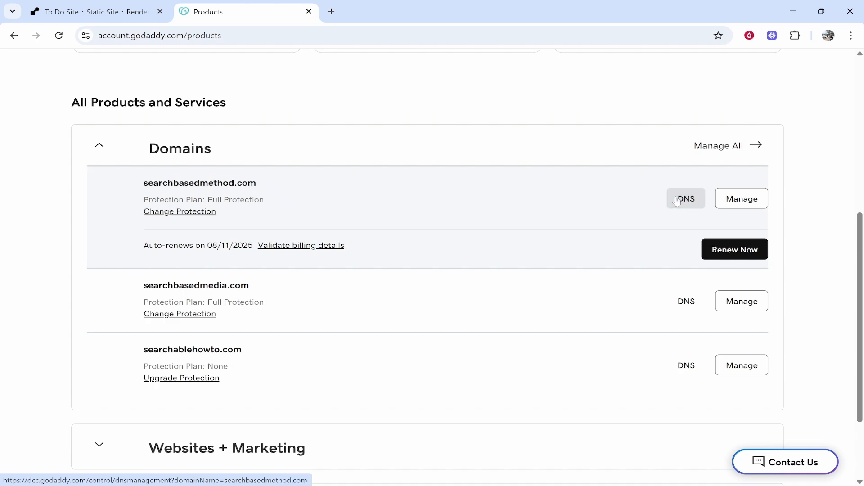
Reach the nameserver settings for searchbasedmethod.com in GoDaddy DNS
click(685, 198)
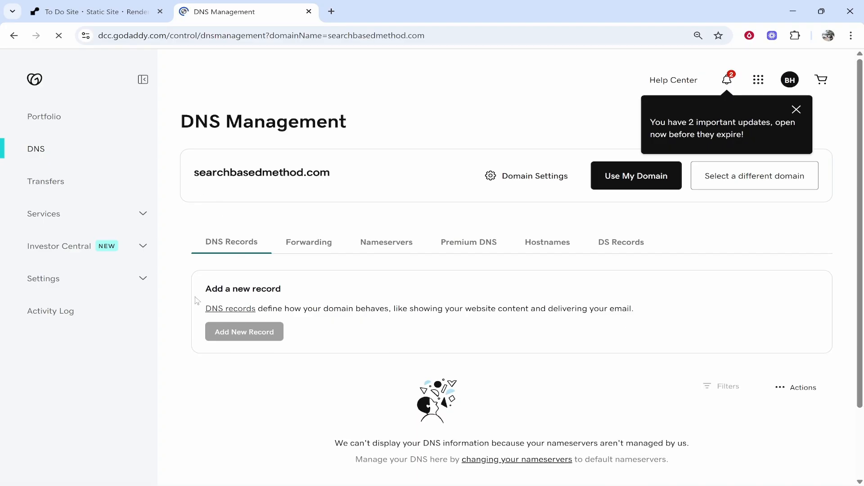
click(796, 108)
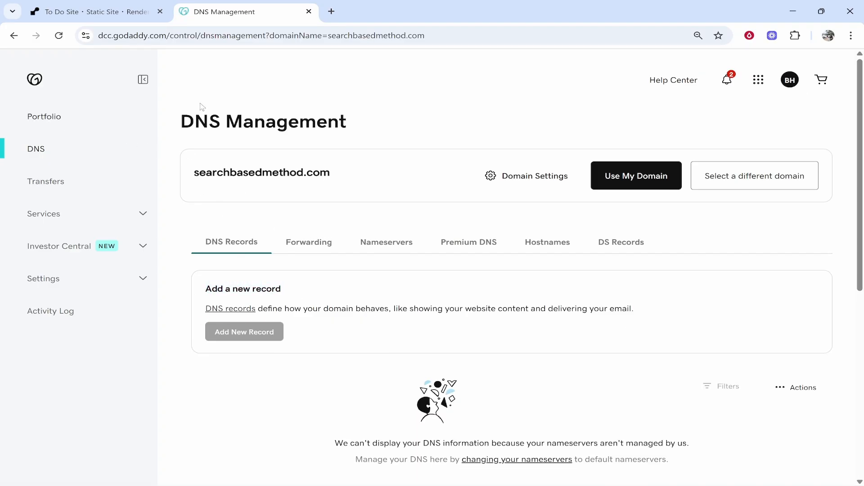
mouse_move(373, 131)
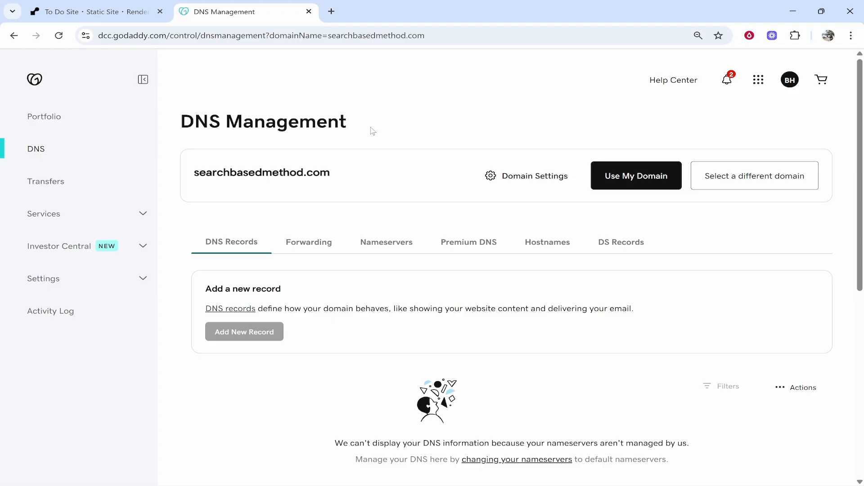
mouse_move(207, 126)
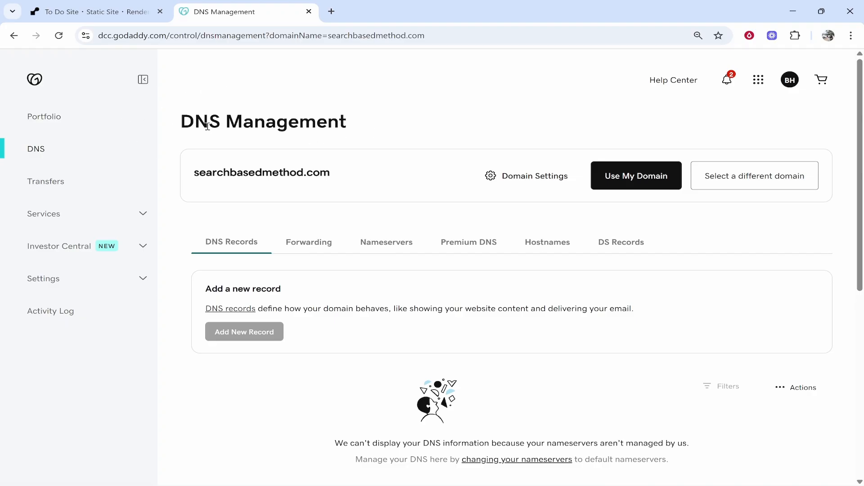
mouse_move(338, 182)
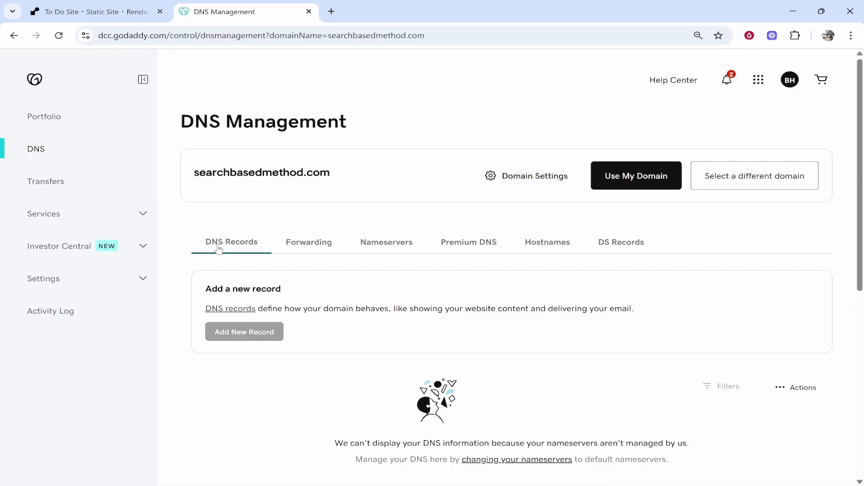
mouse_move(252, 336)
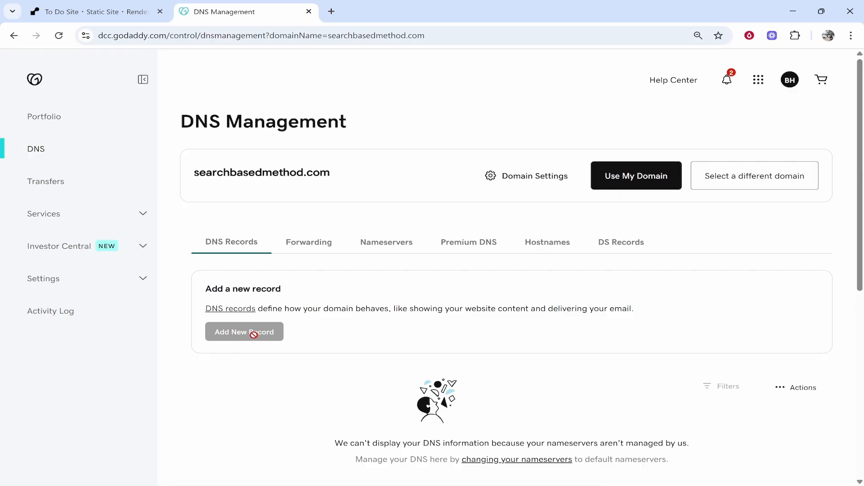
click(387, 242)
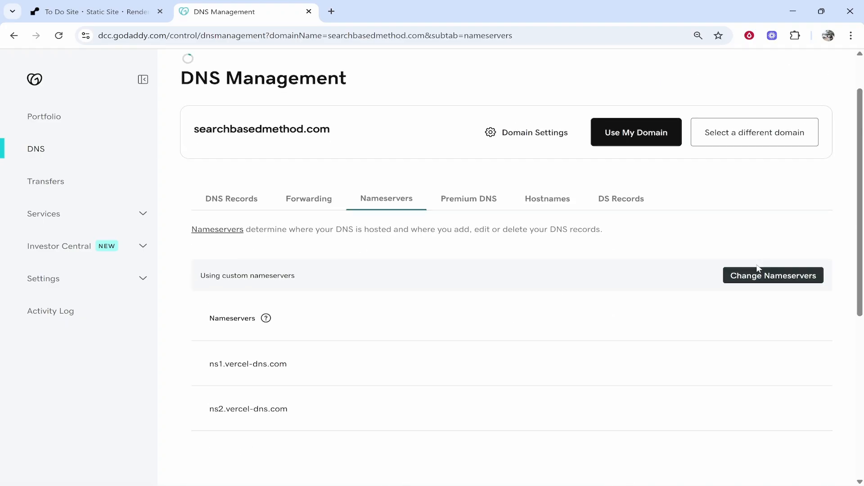
Switch searchbasedmethod.com to GoDaddy's recommended nameservers and confirm the change
click(772, 275)
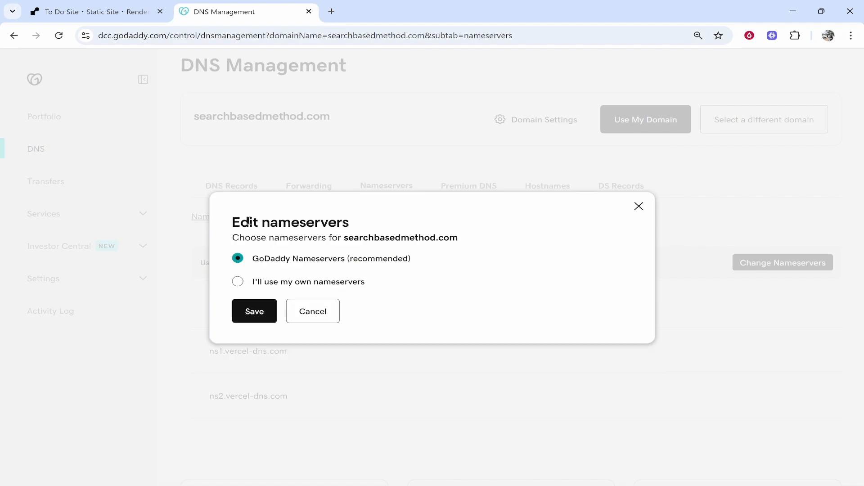
click(254, 311)
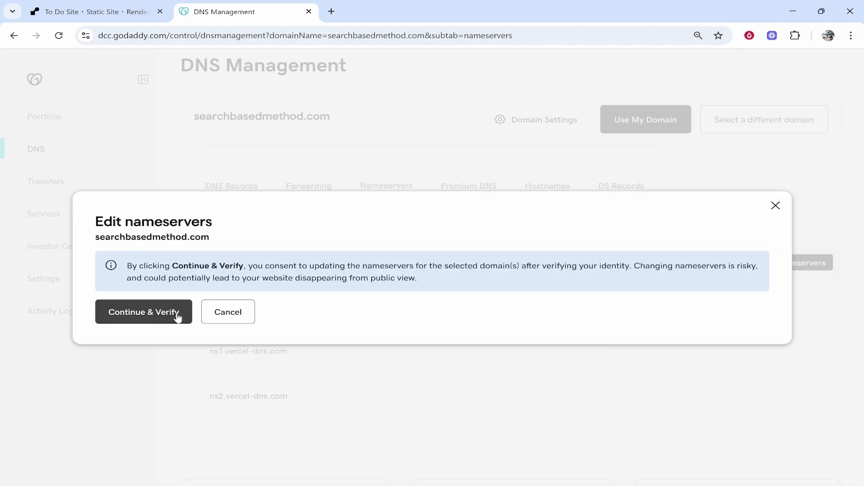
click(143, 312)
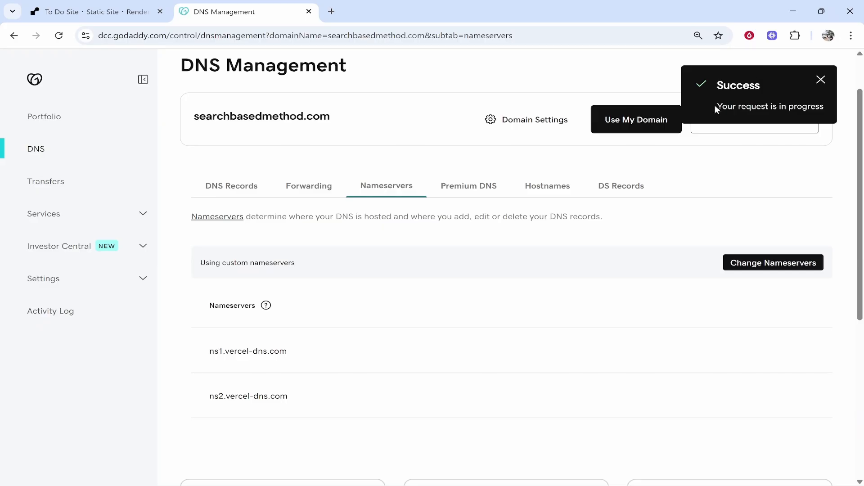
mouse_move(406, 209)
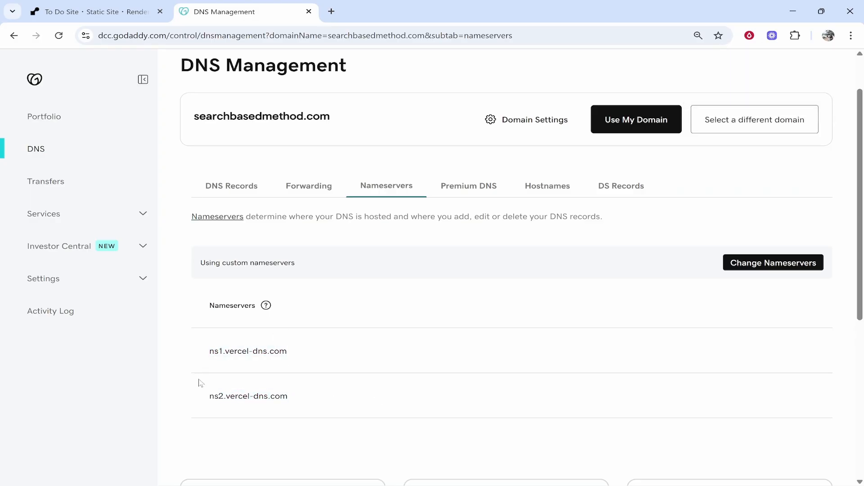
click(231, 186)
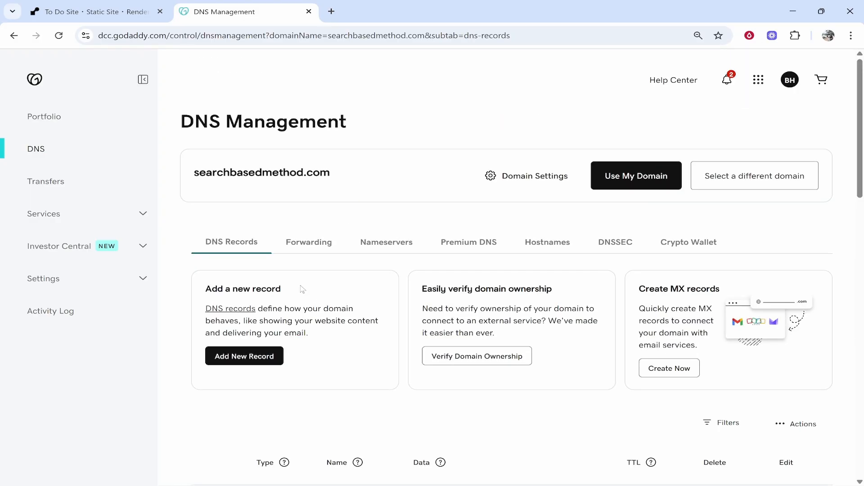
mouse_move(244, 356)
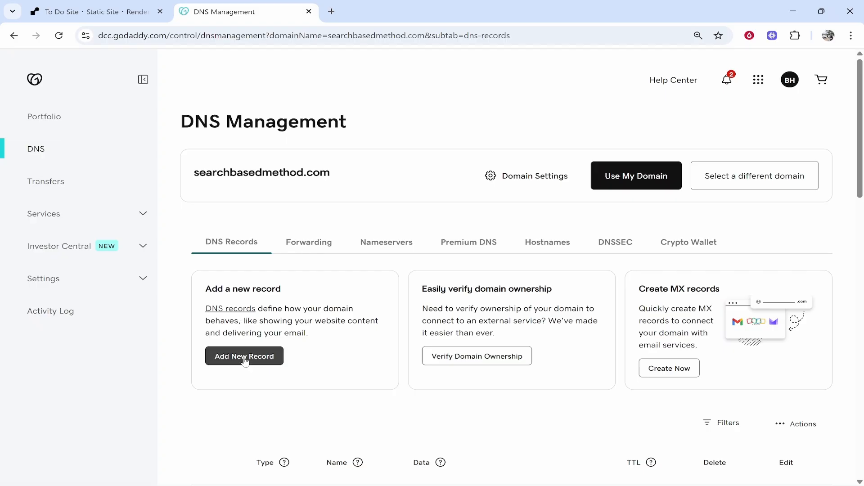
scroll(down, 3)
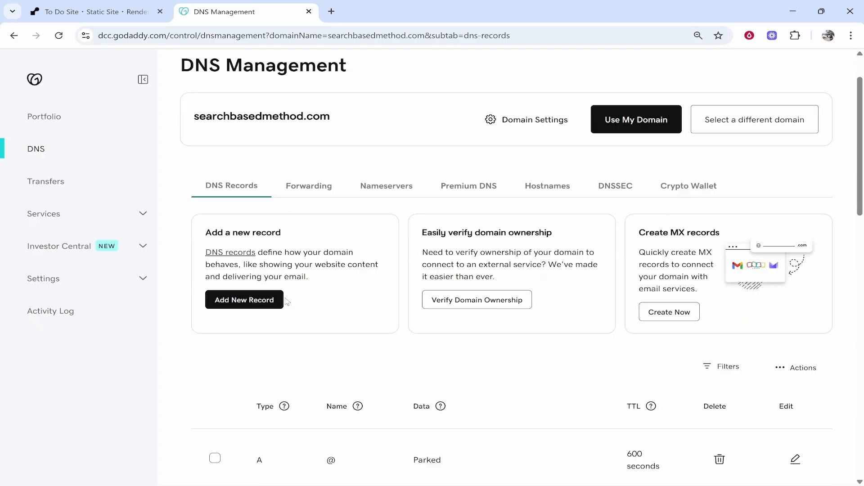
click(244, 300)
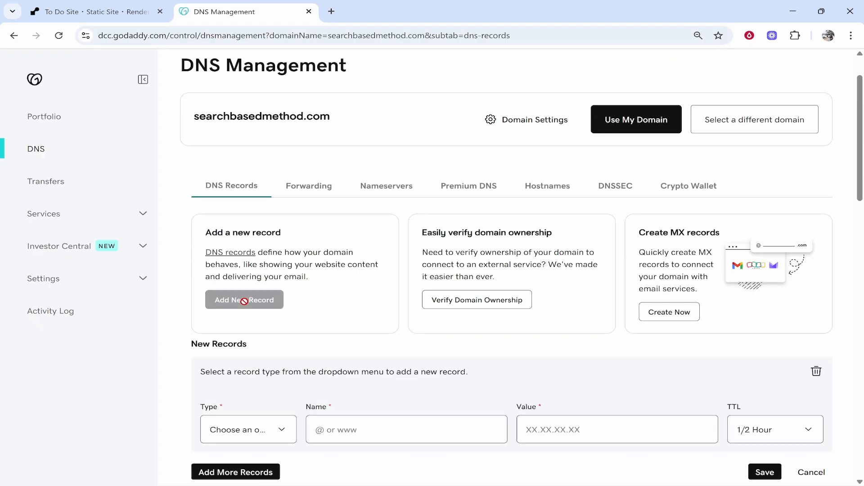
click(93, 12)
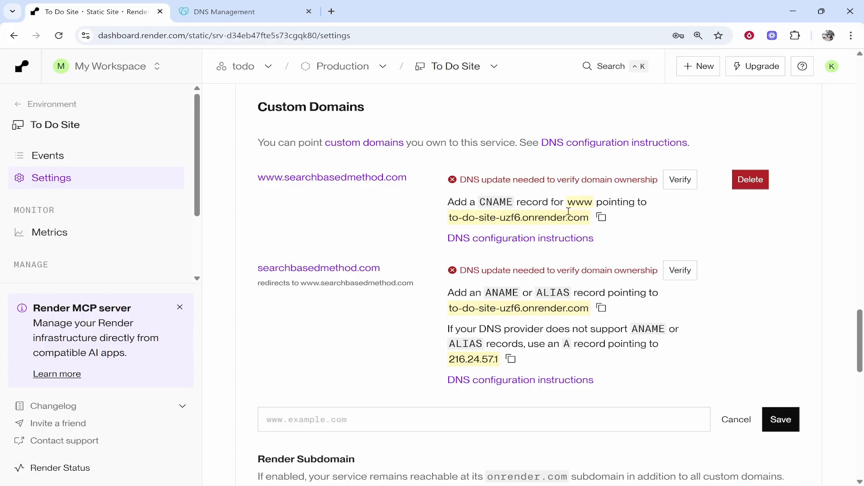
mouse_move(601, 217)
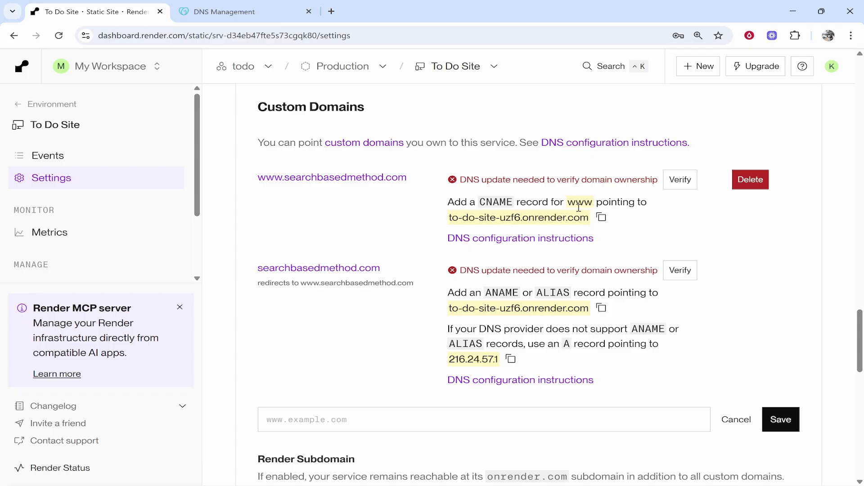
Fill a CNAME record with value to-do-site-uzf6.onrender.com, verifying it against Render
click(224, 11)
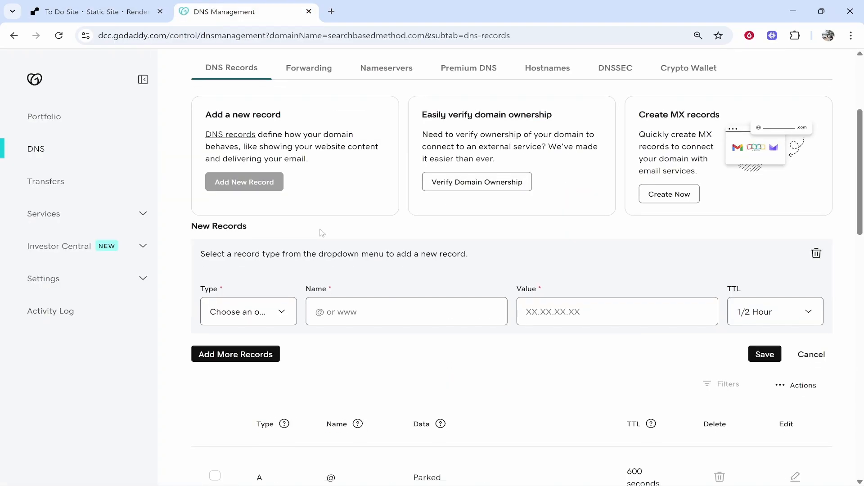
click(247, 312)
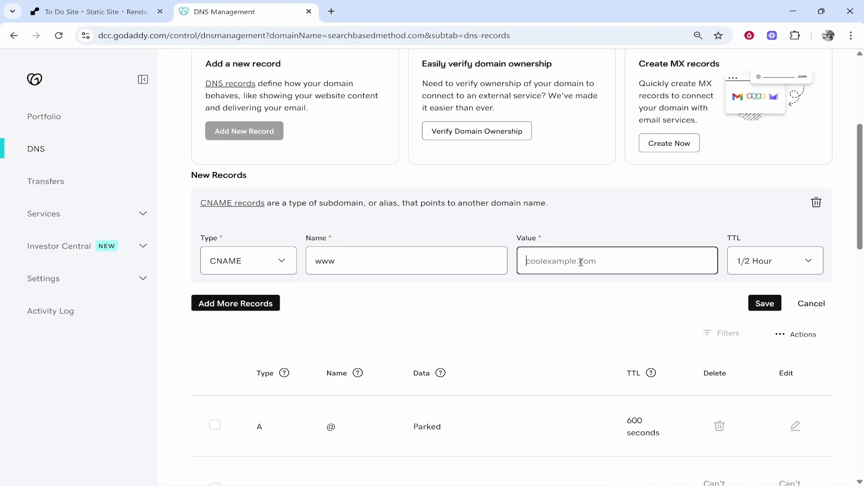
text(to-do-site-uzf6.onrender.com)
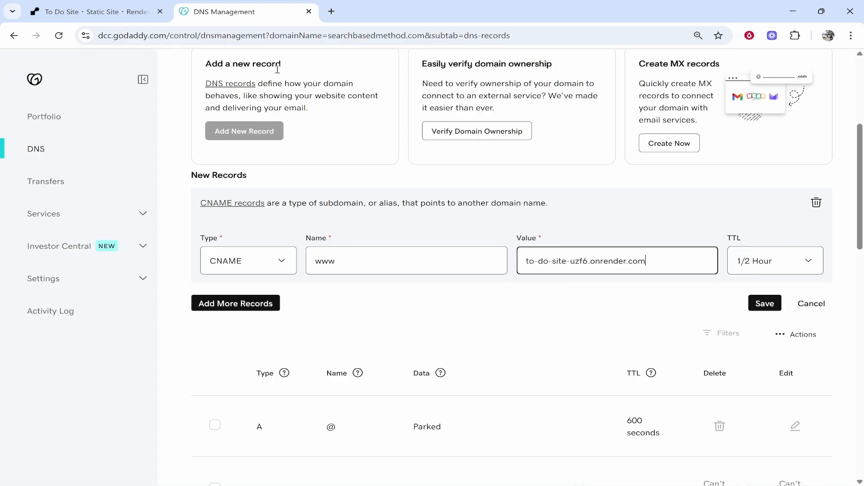
click(93, 12)
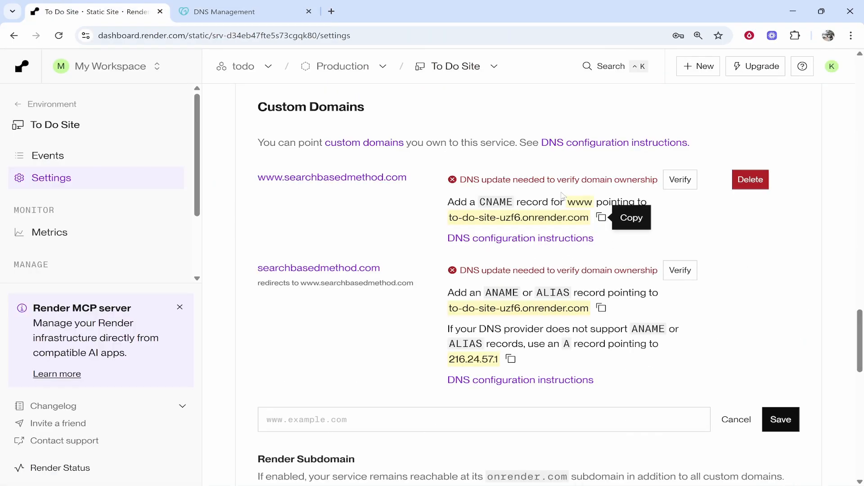
click(237, 12)
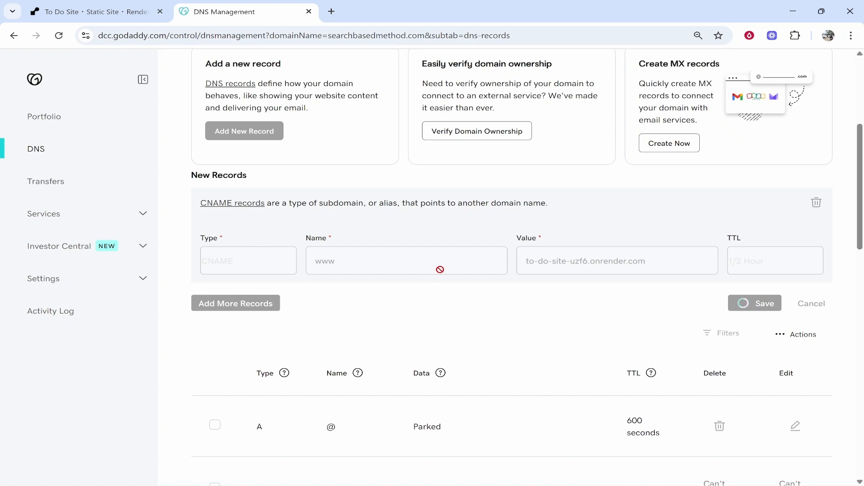
Remove the existing www CNAME record pointing to searchbasedmethod.com and confirm
scroll(down, 3)
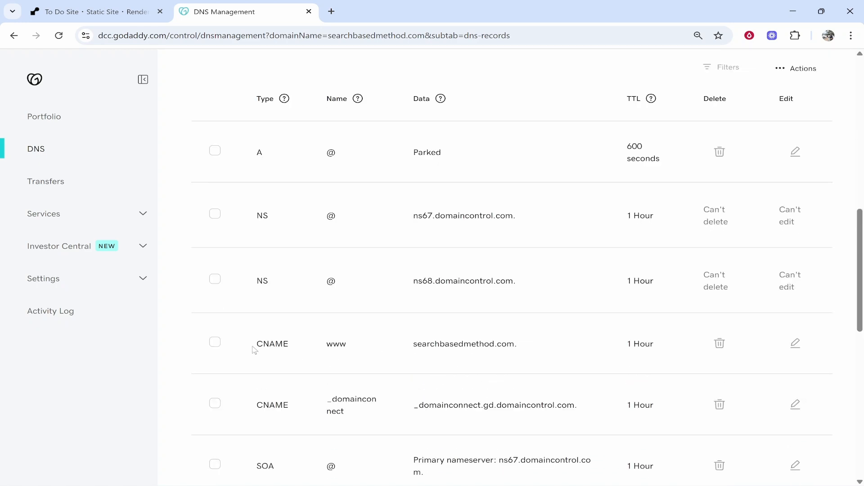
double_click(335, 344)
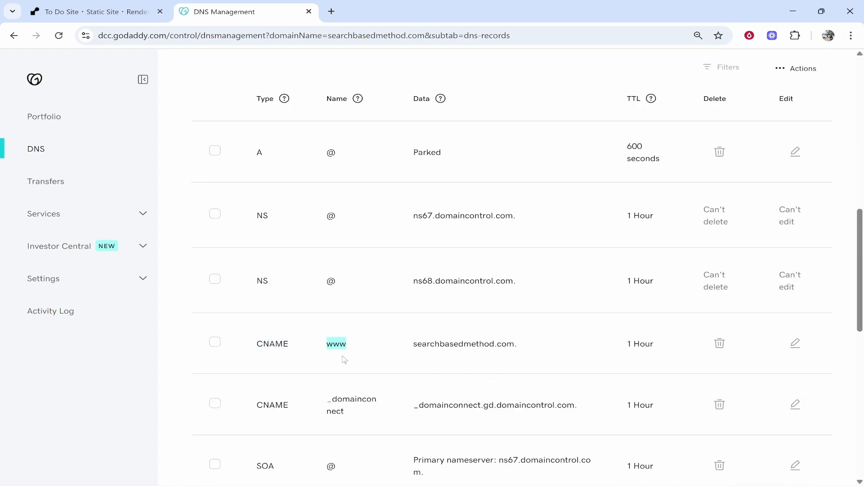
scroll(down, 3)
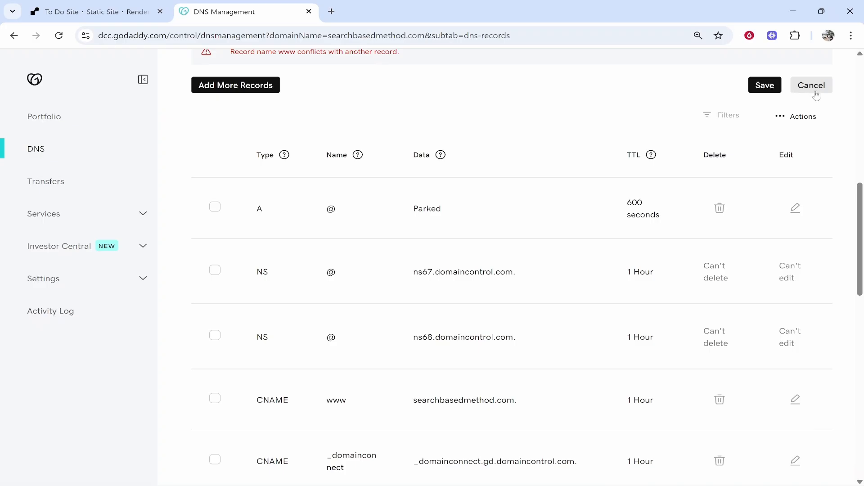
click(810, 85)
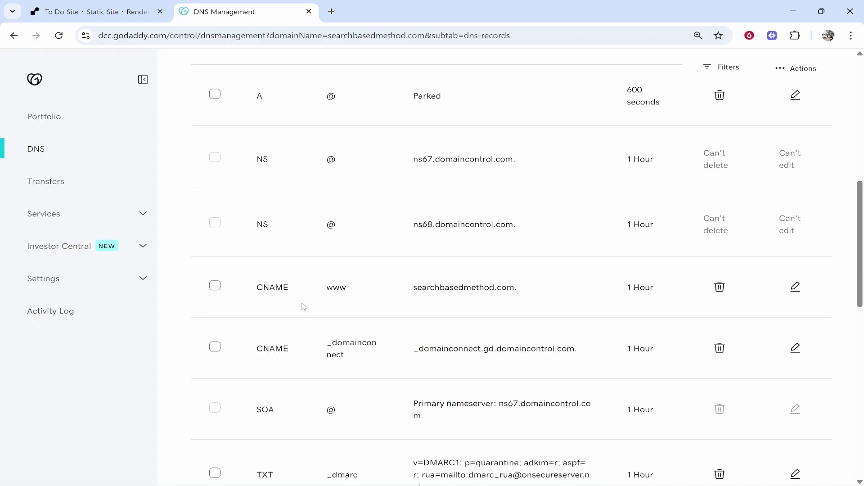
double_click(336, 287)
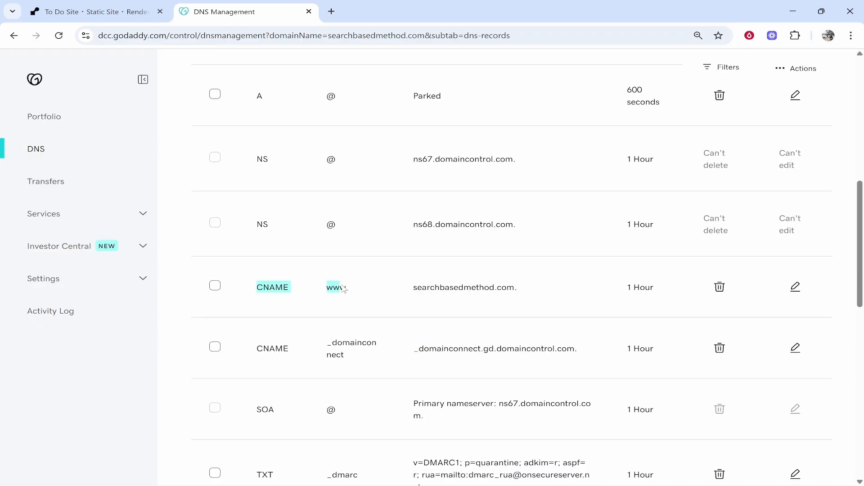
click(718, 287)
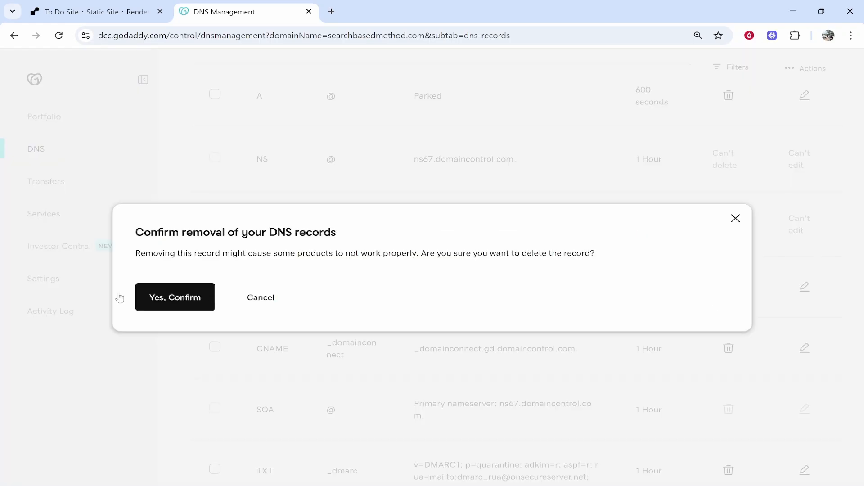
click(175, 297)
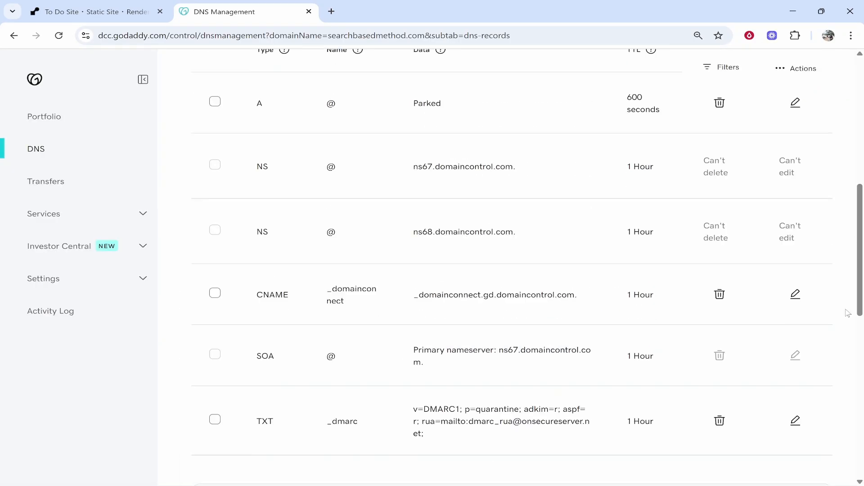
Save a www CNAME record with pasted value to-do-site-uzf6.onrender.com after checking Render
click(244, 244)
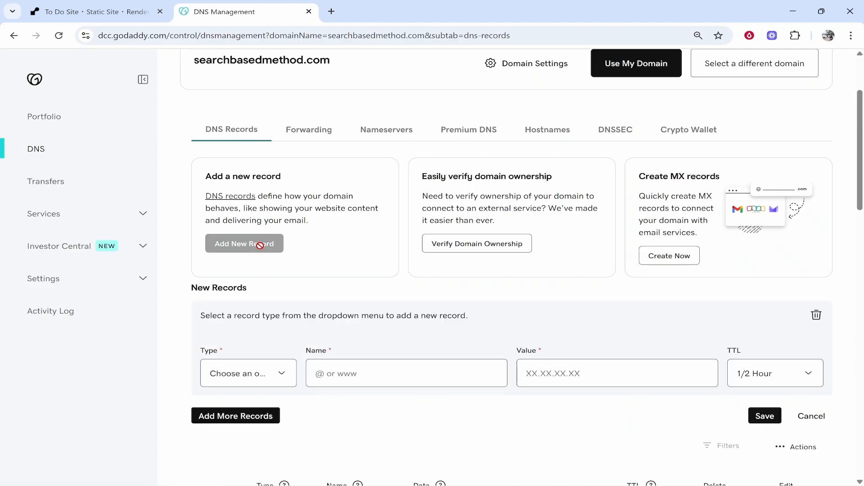
click(248, 373)
text(ww)
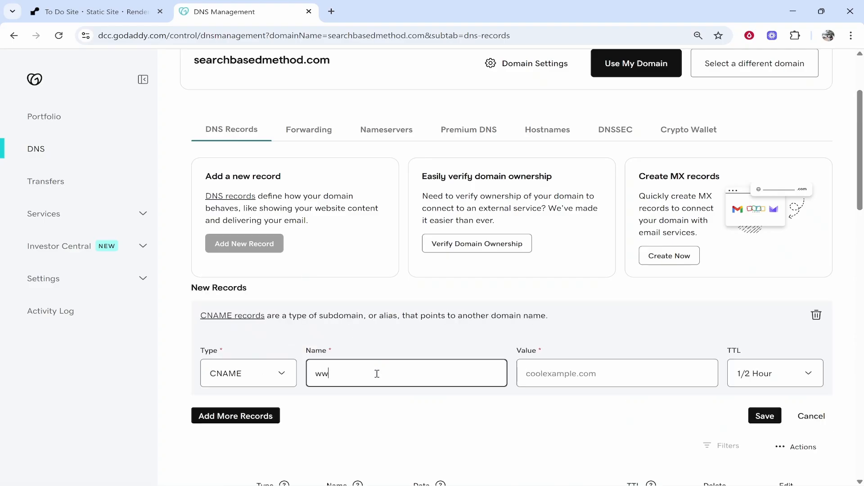
right_click(616, 373)
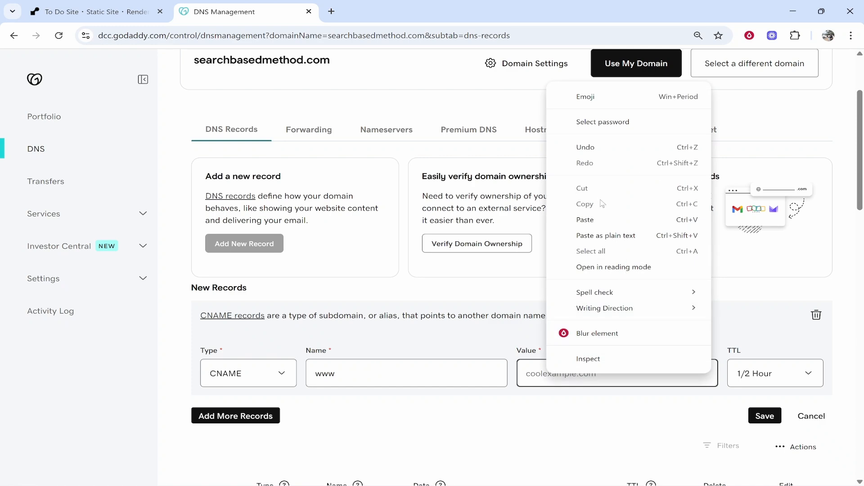
click(584, 219)
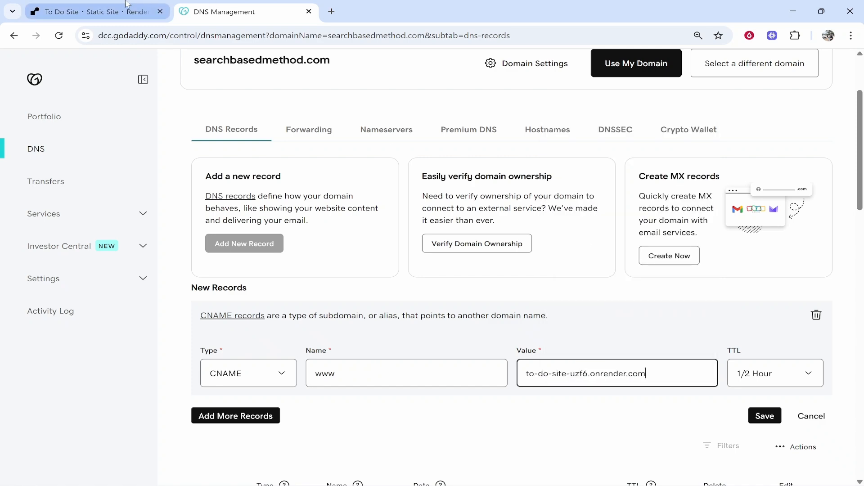
click(88, 11)
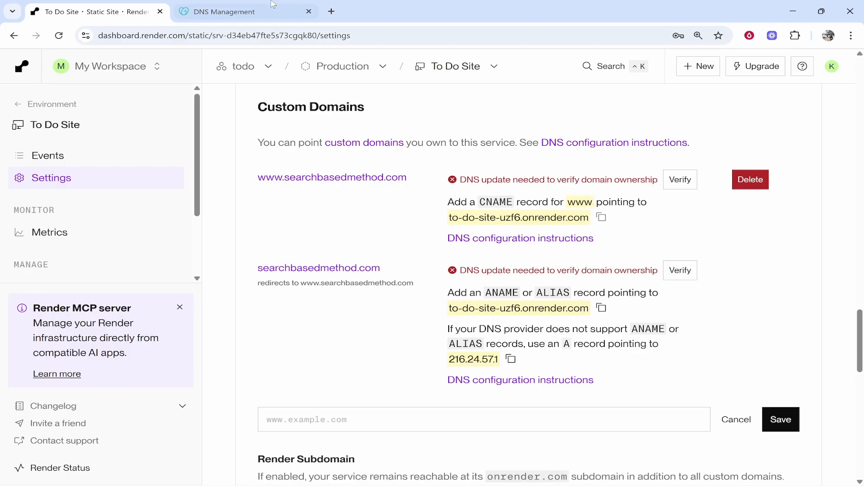
click(224, 10)
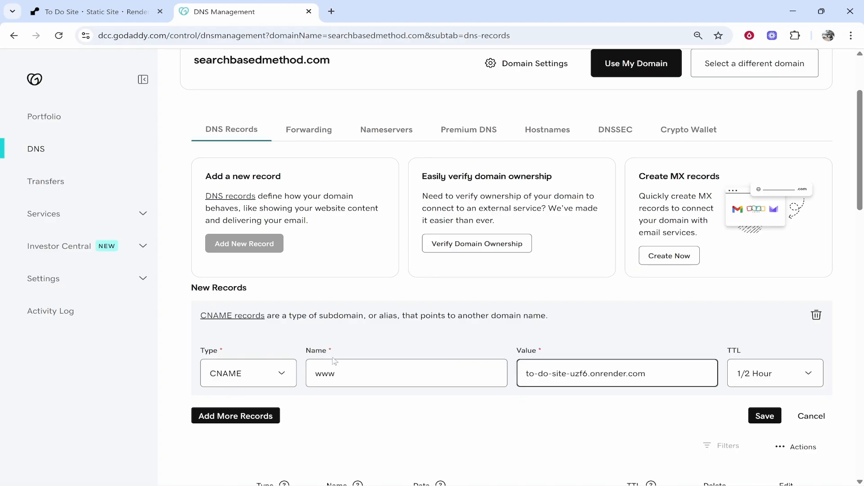
mouse_move(679, 386)
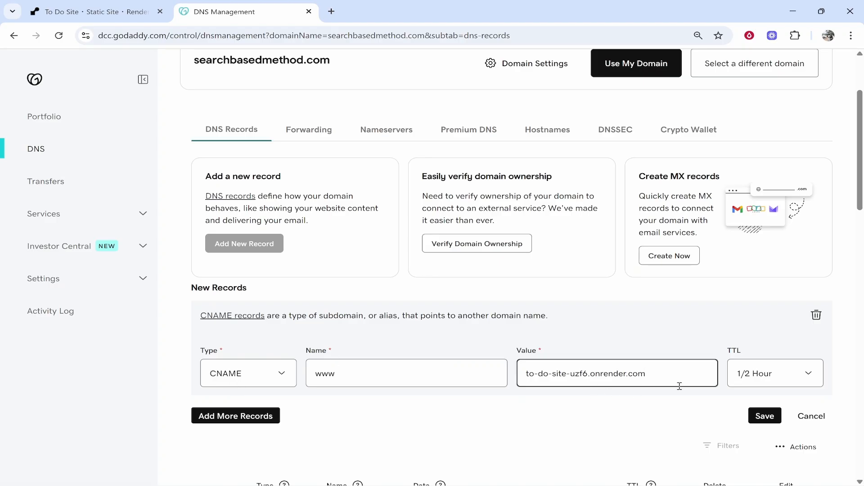
click(763, 416)
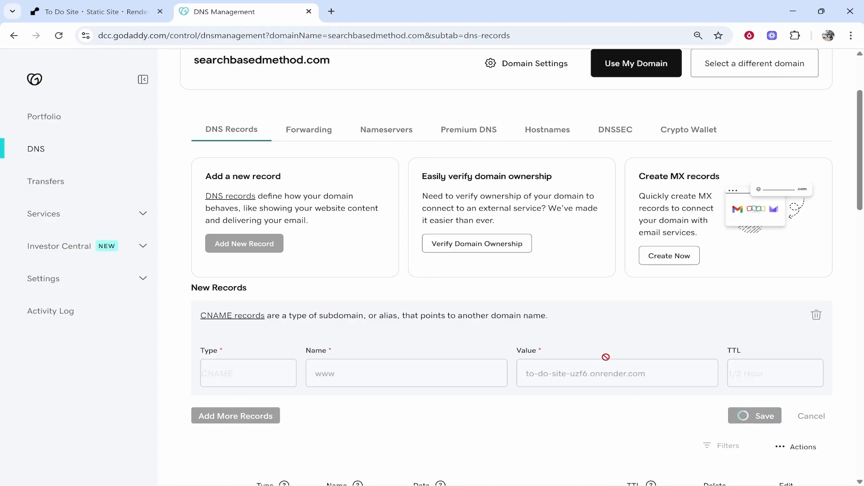
Approve the DNS update so the www CNAME to to-do-site-uzf6.onrender.com appears in the list
click(754, 416)
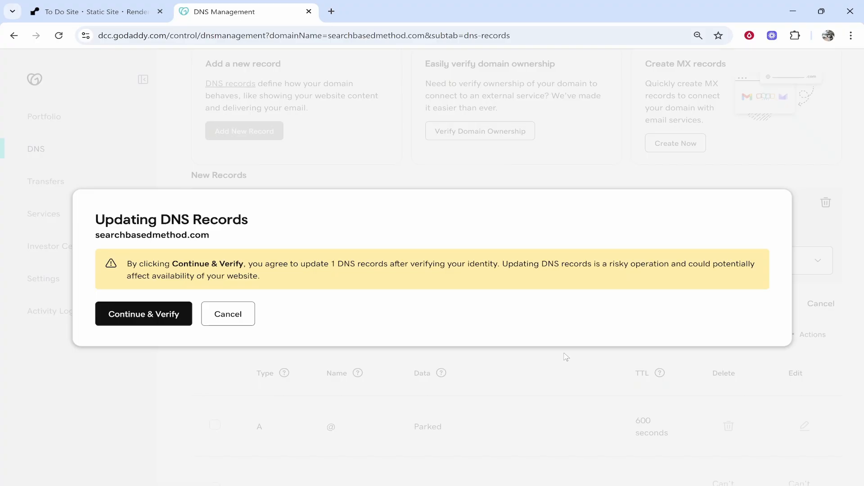
mouse_move(185, 350)
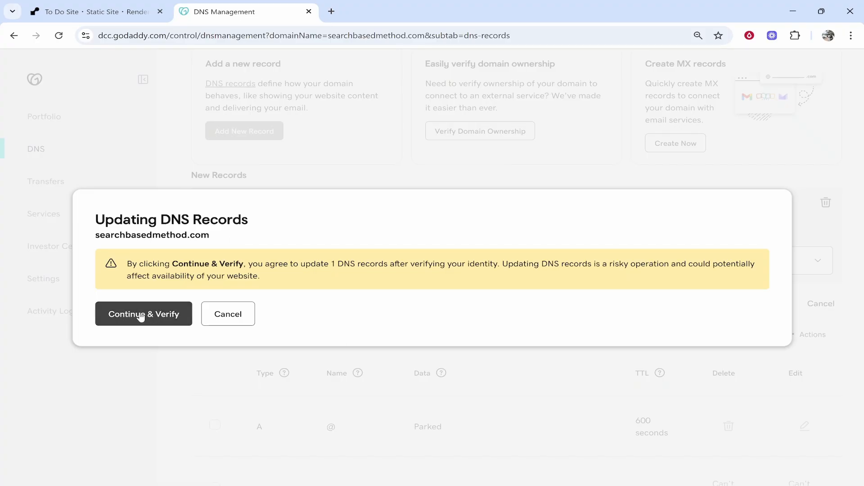
mouse_move(128, 322)
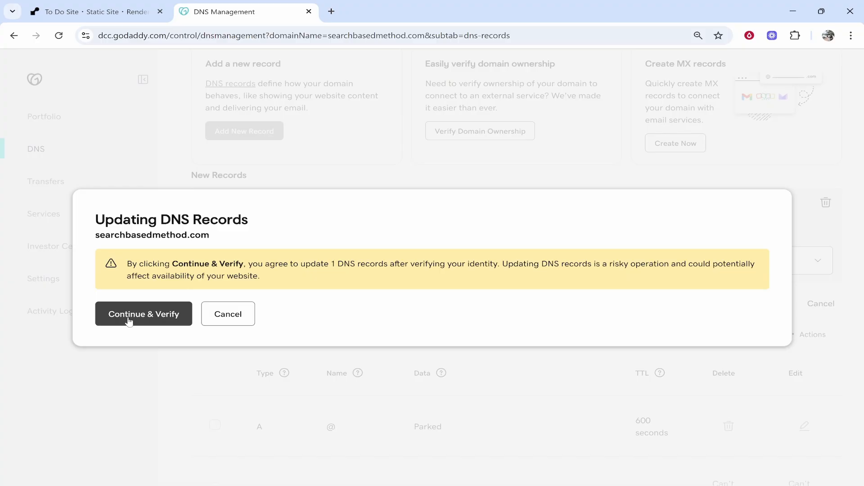
click(144, 313)
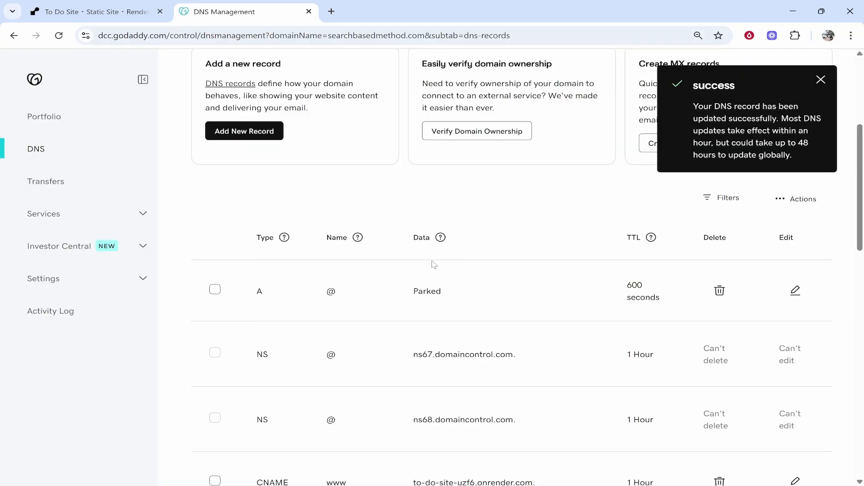
scroll(down, 3)
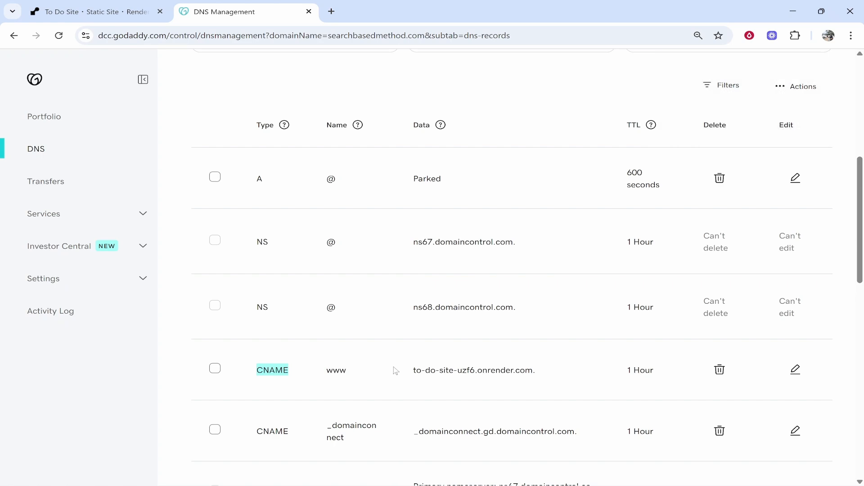
Highlight the apex domain's target to-do-site-uzf6.onrender.com in Render's custom domain instructions
click(83, 11)
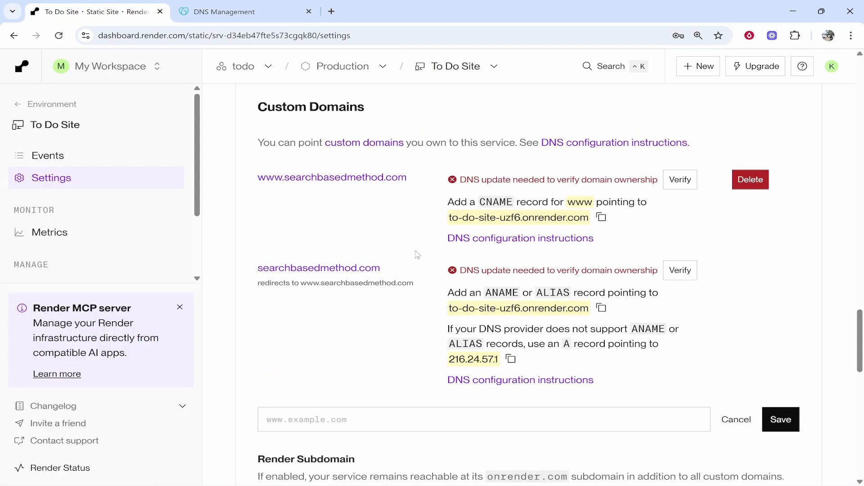
mouse_move(381, 270)
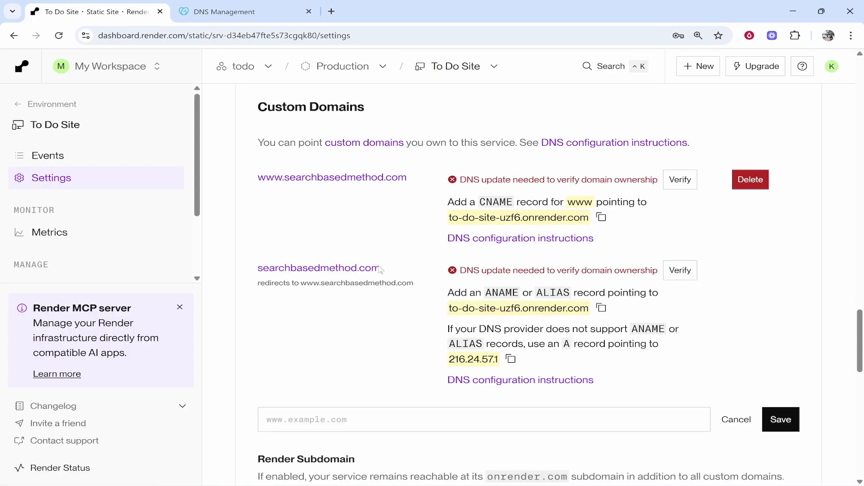
mouse_move(514, 286)
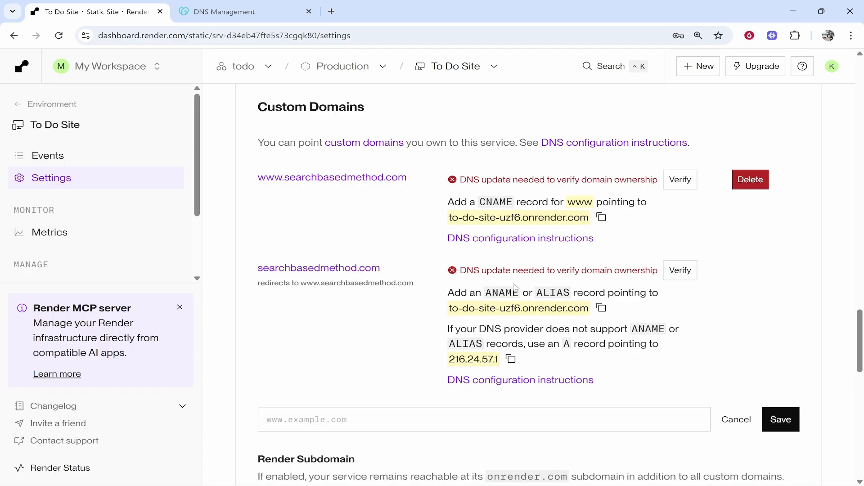
mouse_move(440, 314)
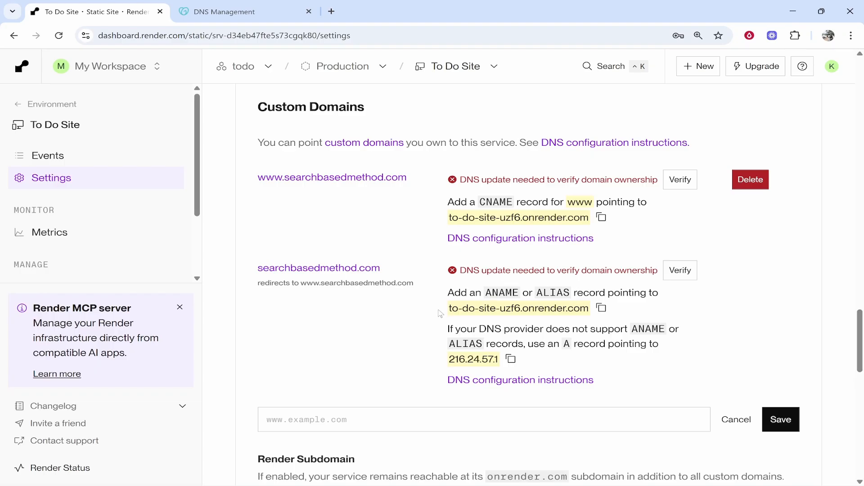
double_click(518, 307)
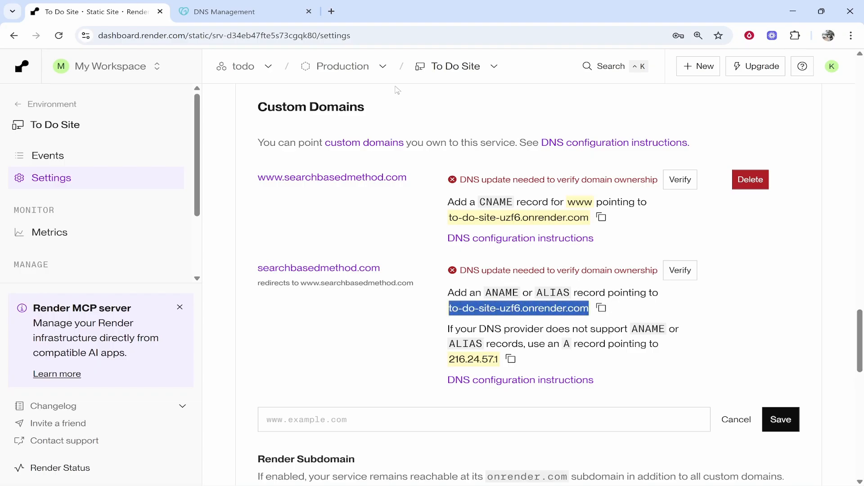
Begin a new GoDaddy record, find no ANAME/ALIAS type, and view Render's fallback address 216.24.57.1
click(245, 12)
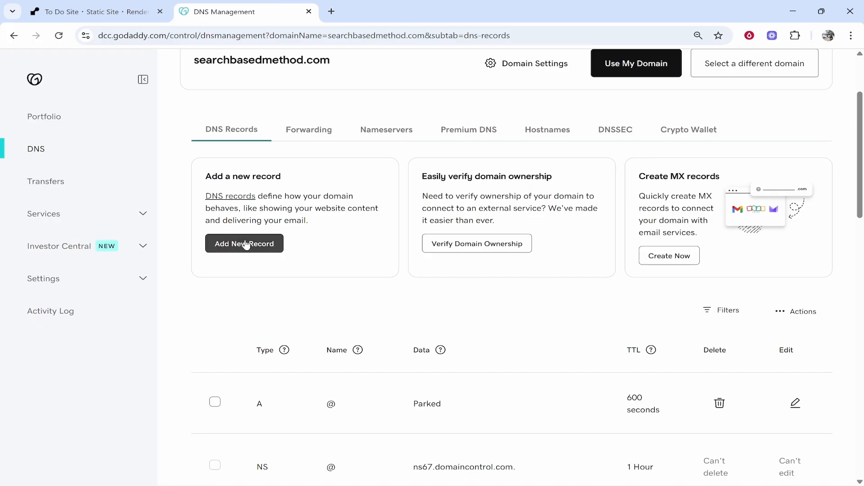
click(244, 244)
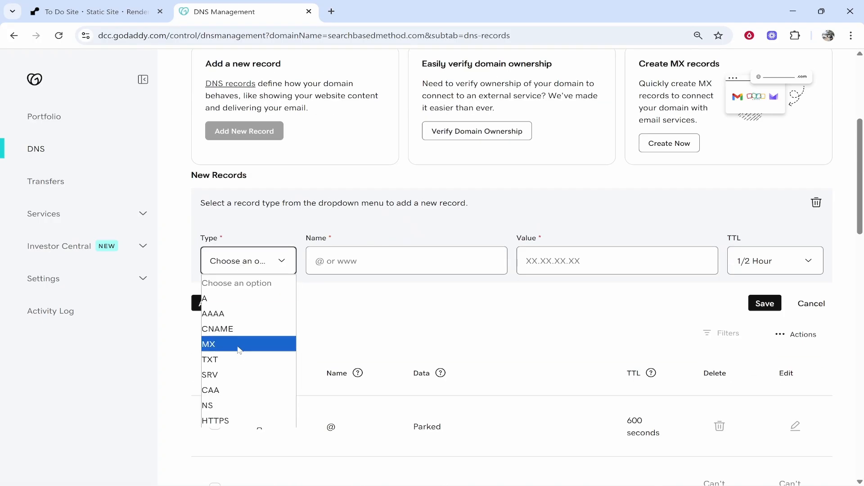
mouse_move(236, 420)
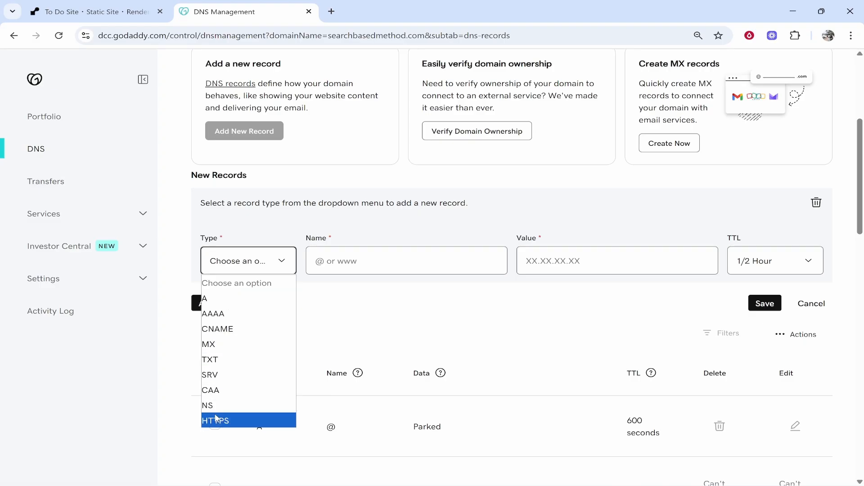
click(93, 11)
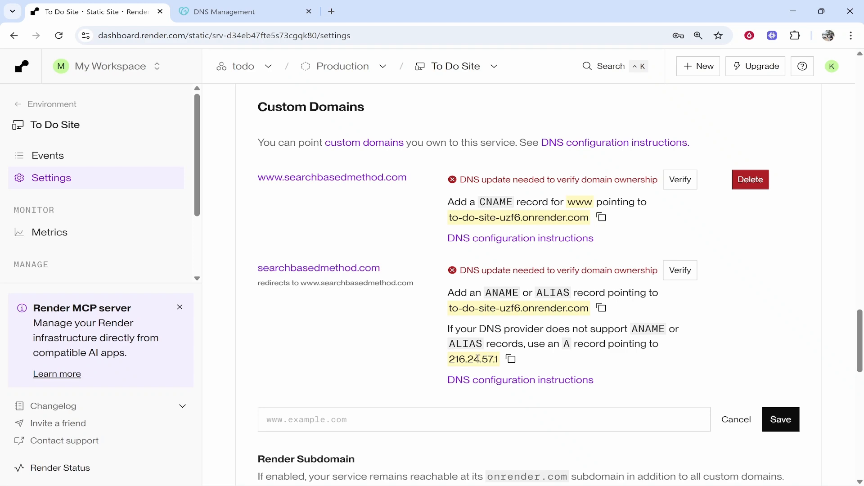
Save an A record for @ pointing to 216.24.57.1 and confirm the DNS update
click(511, 359)
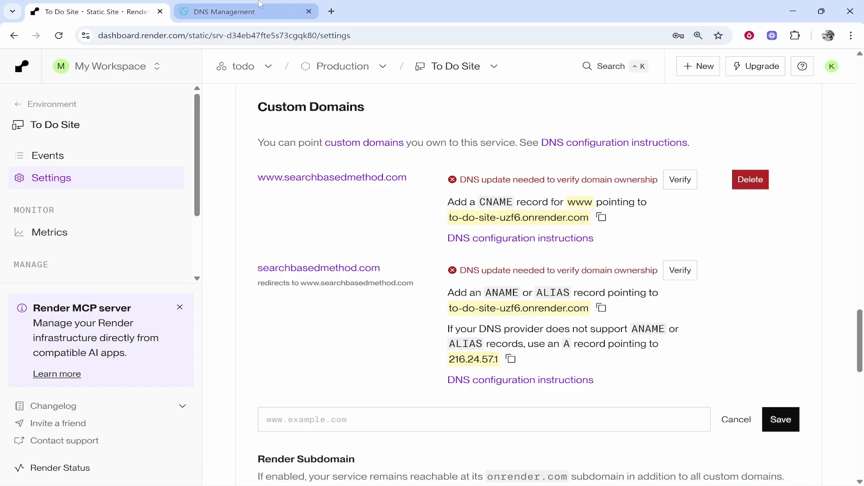
click(247, 261)
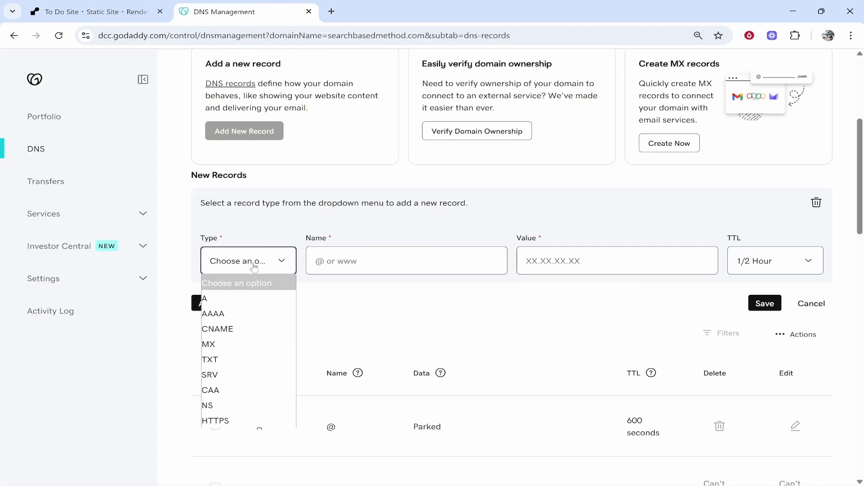
click(204, 298)
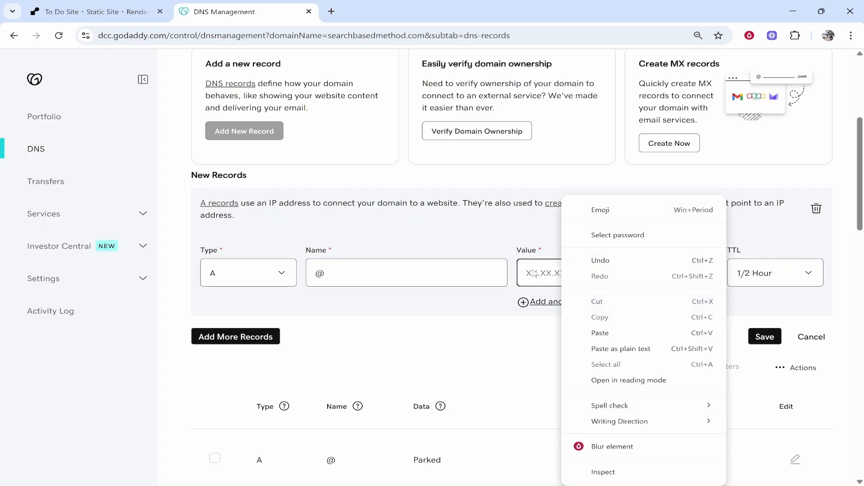
click(94, 11)
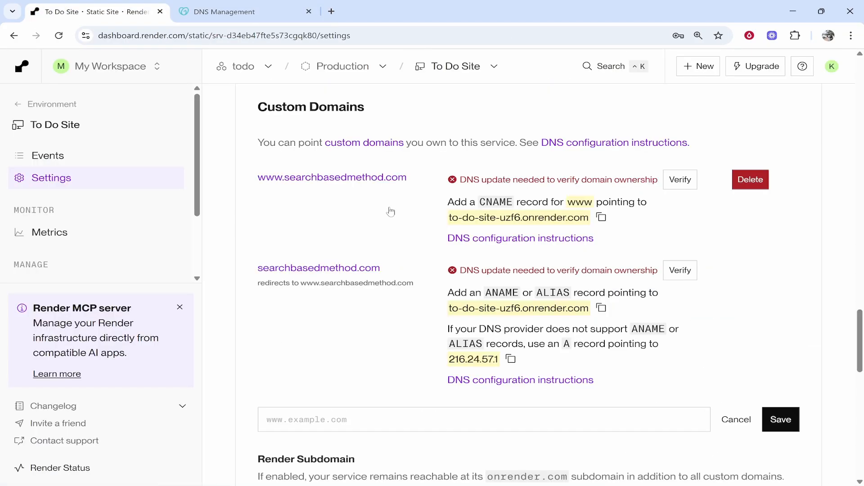
click(224, 11)
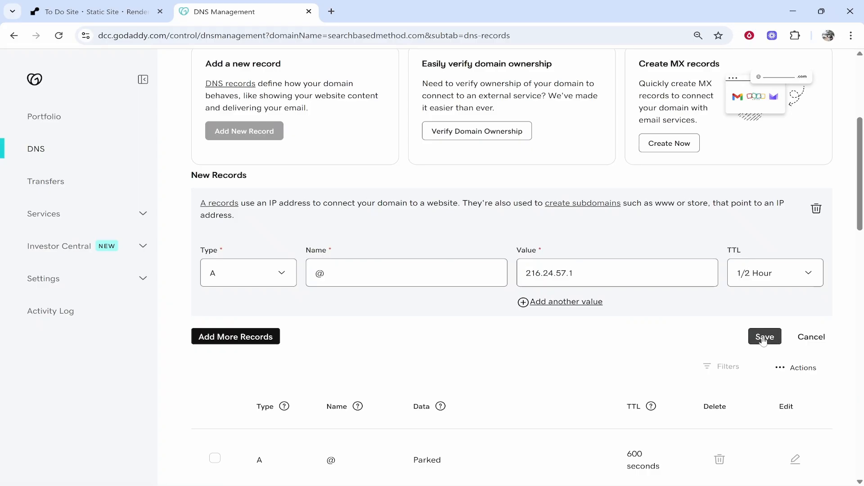
click(764, 337)
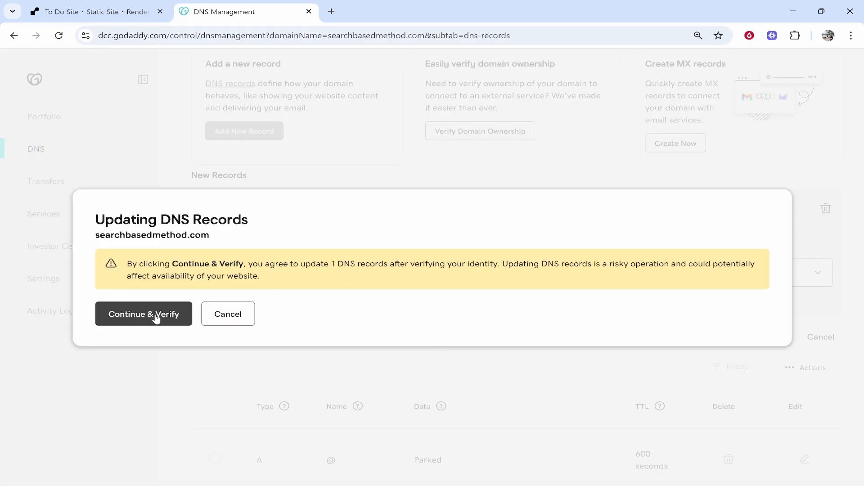
click(143, 314)
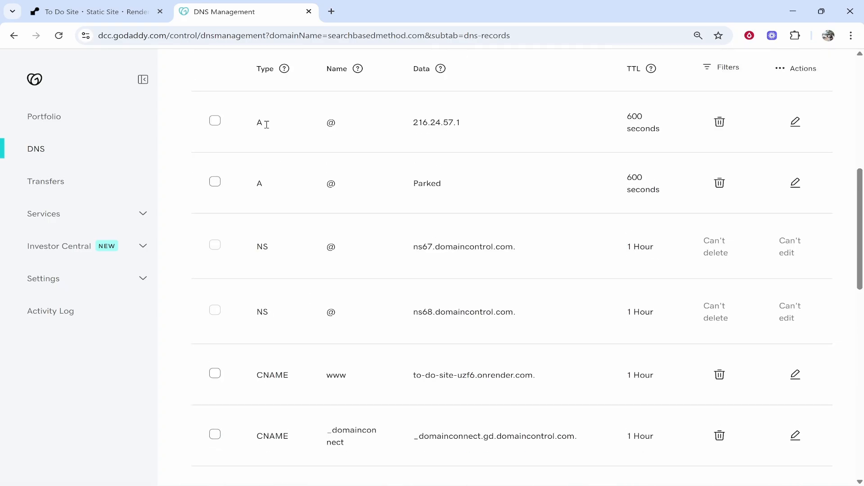
Delete the Parked A record for @ and confirm, leaving only the 216.24.57.1 A record
scroll(down, 3)
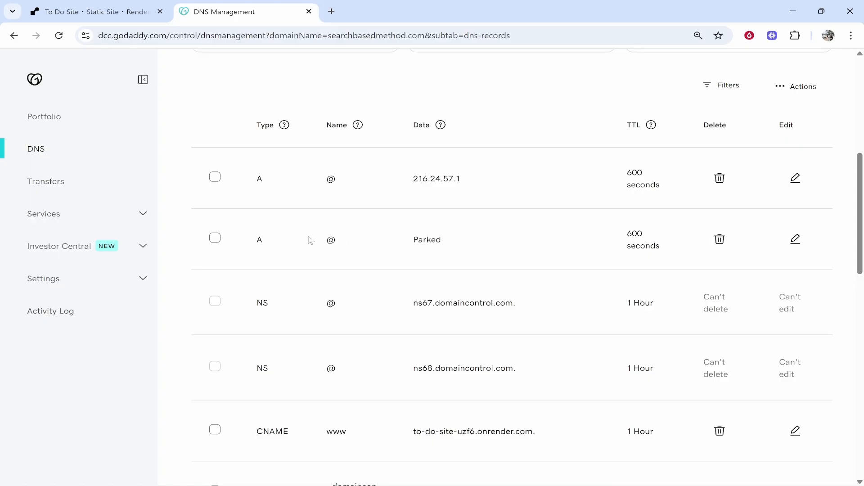
mouse_move(466, 244)
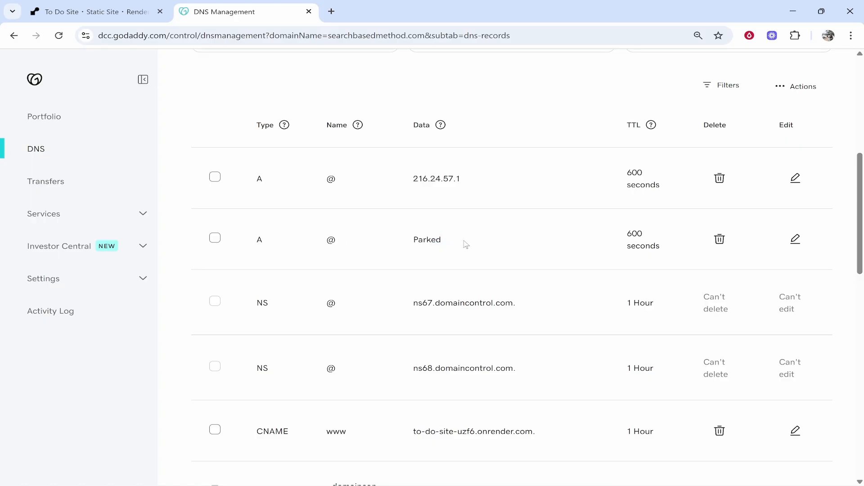
click(720, 238)
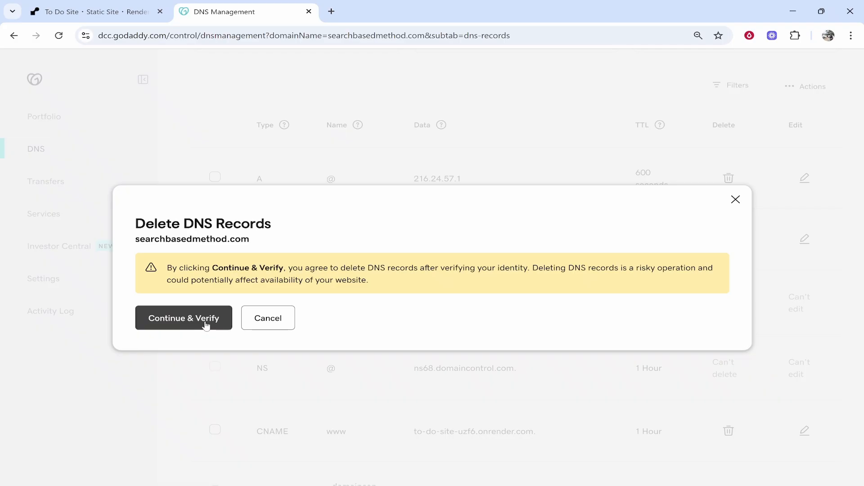
click(184, 318)
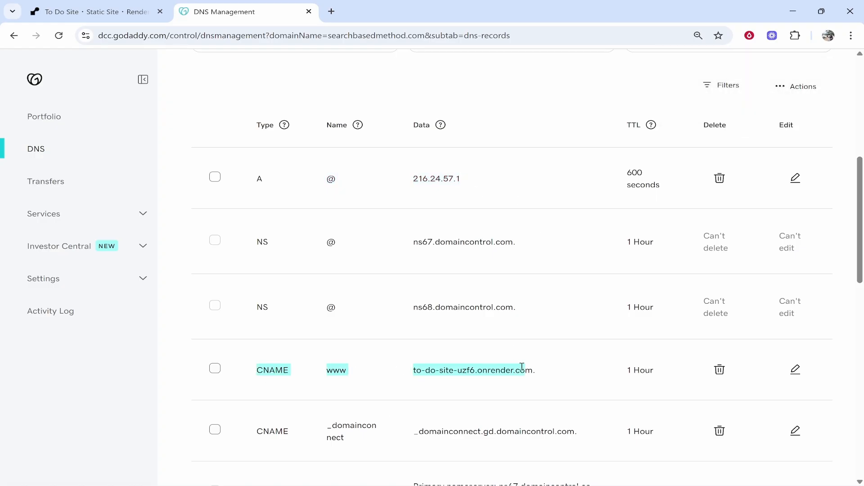
click(93, 12)
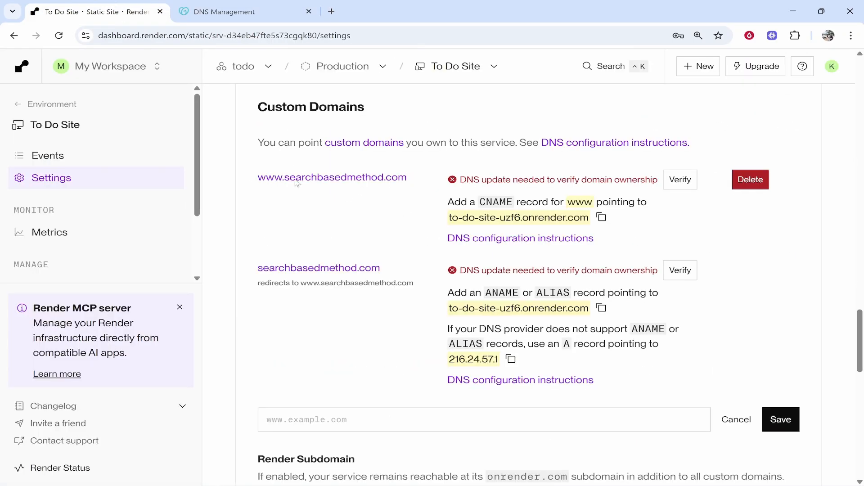
mouse_move(687, 285)
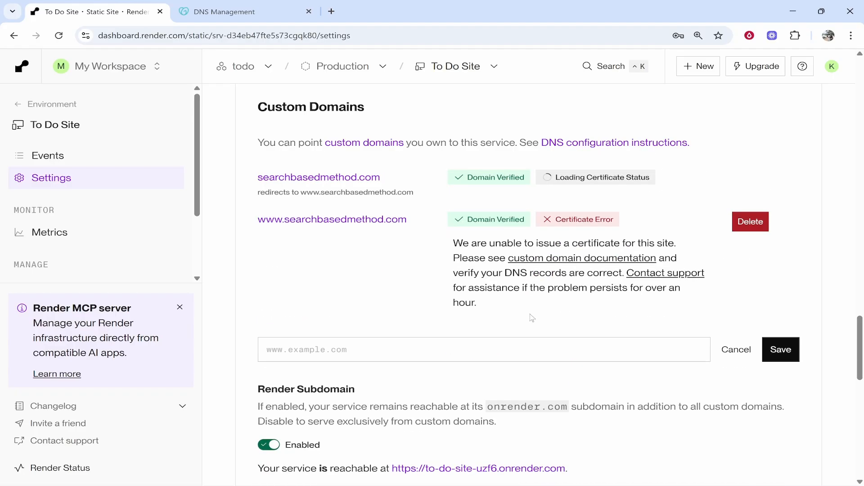
double_click(496, 177)
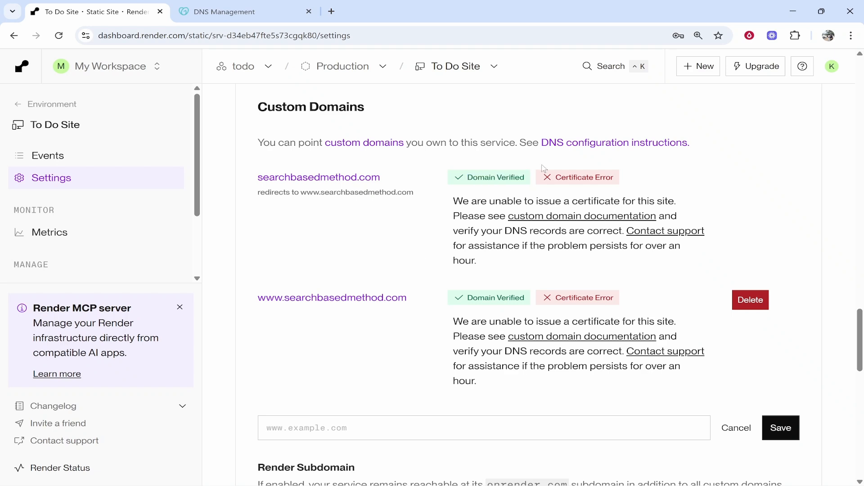
mouse_move(542, 58)
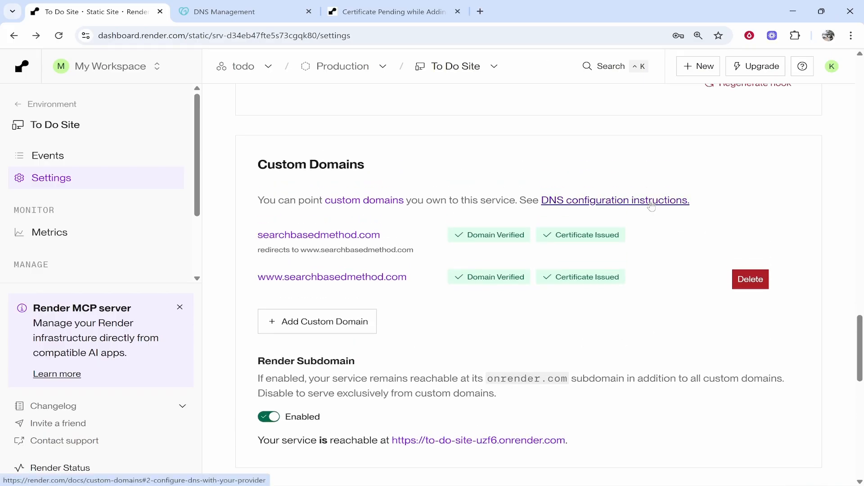
mouse_move(675, 186)
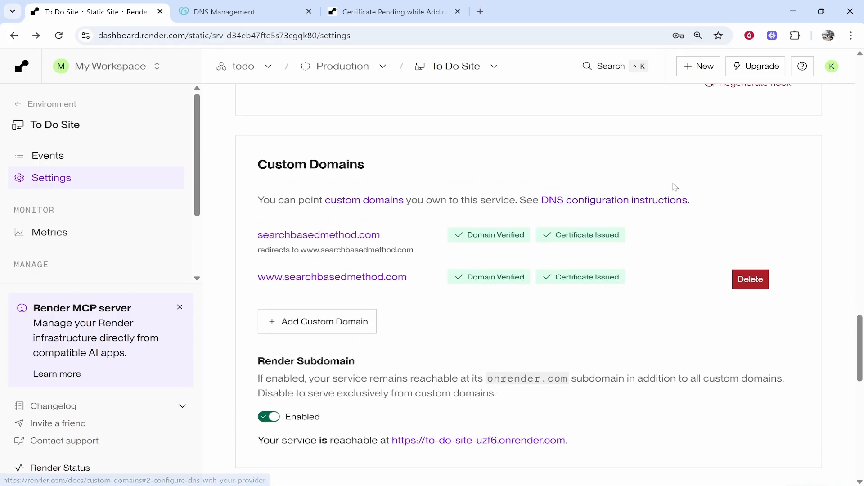
mouse_move(639, 211)
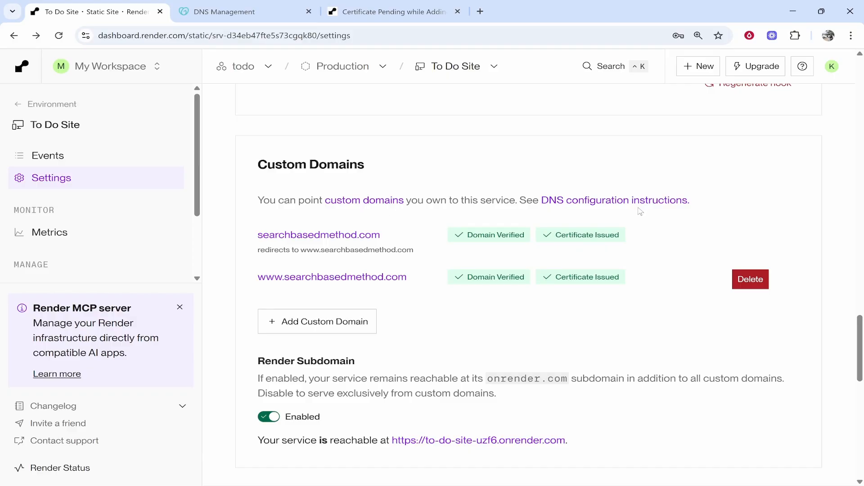
mouse_move(555, 241)
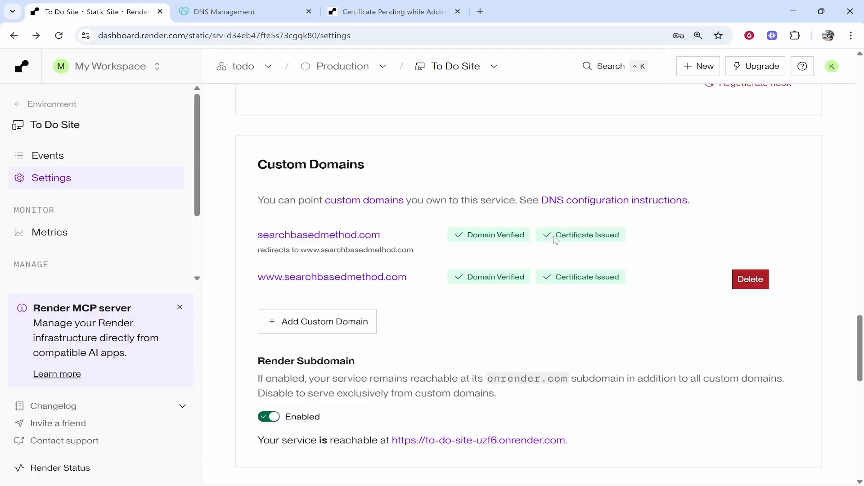
mouse_move(606, 233)
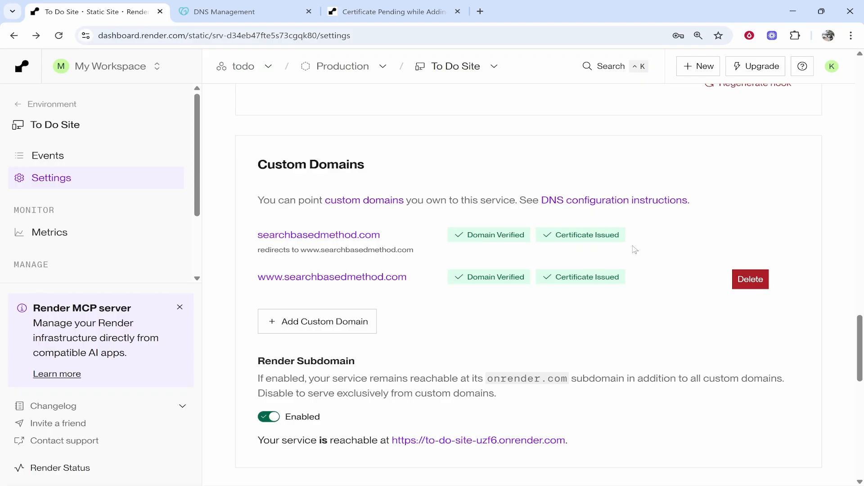
double_click(606, 235)
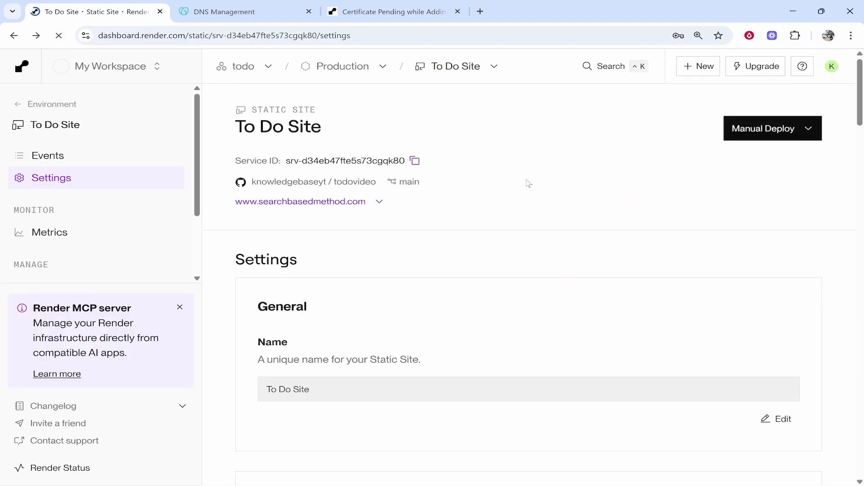
scroll(down, 3)
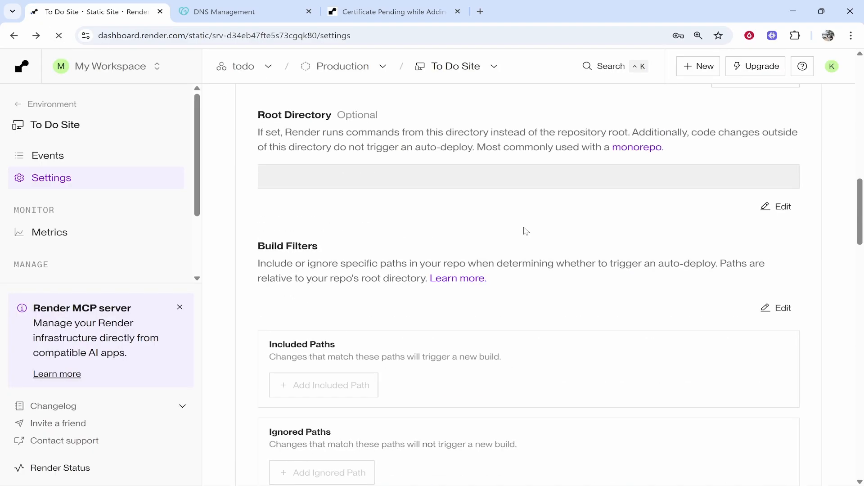
scroll(down, 3)
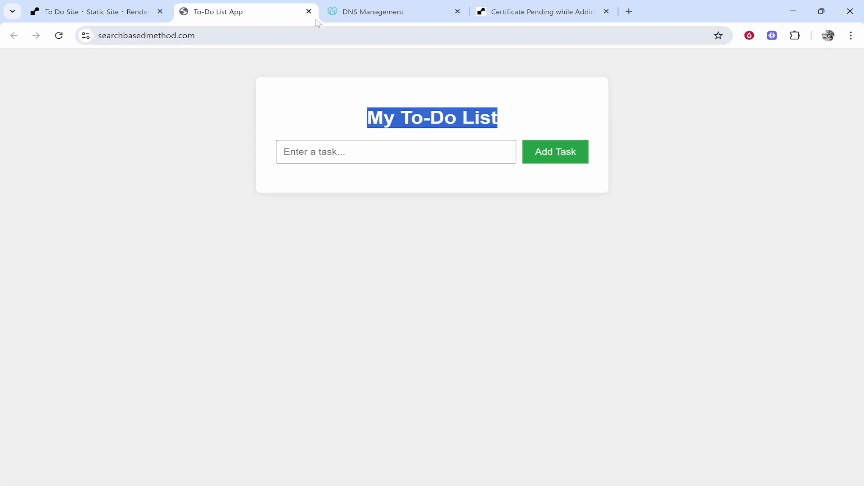
click(58, 35)
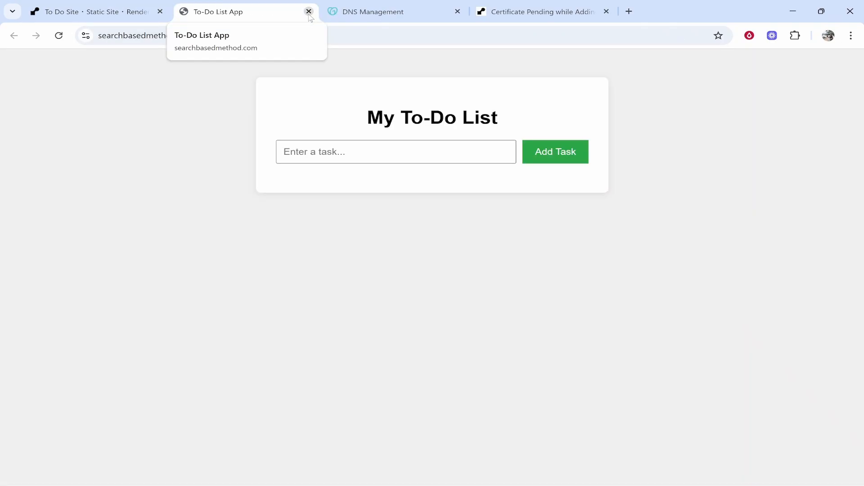
click(309, 11)
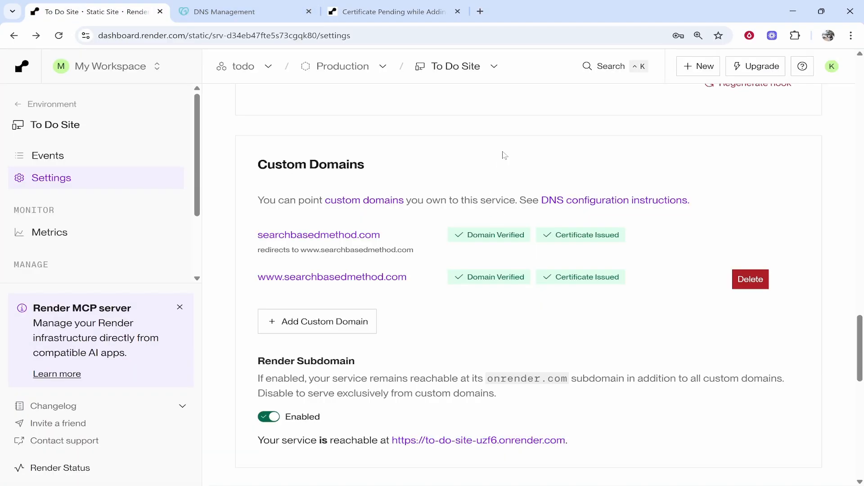
mouse_move(503, 155)
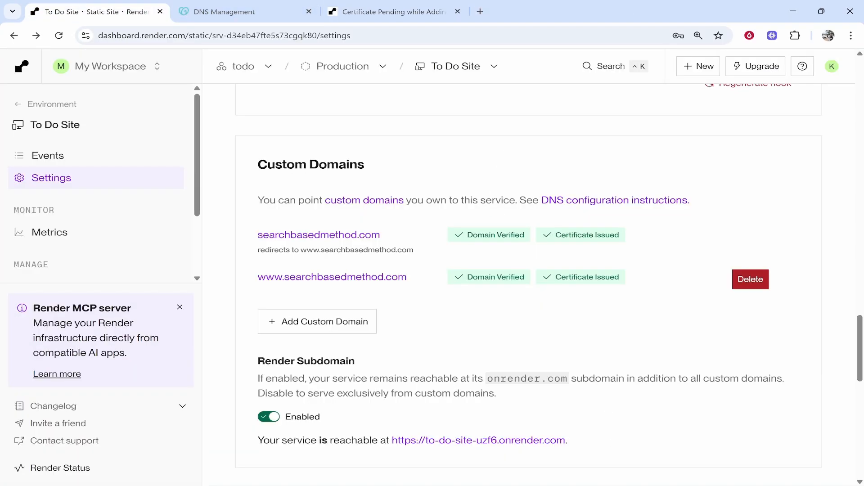